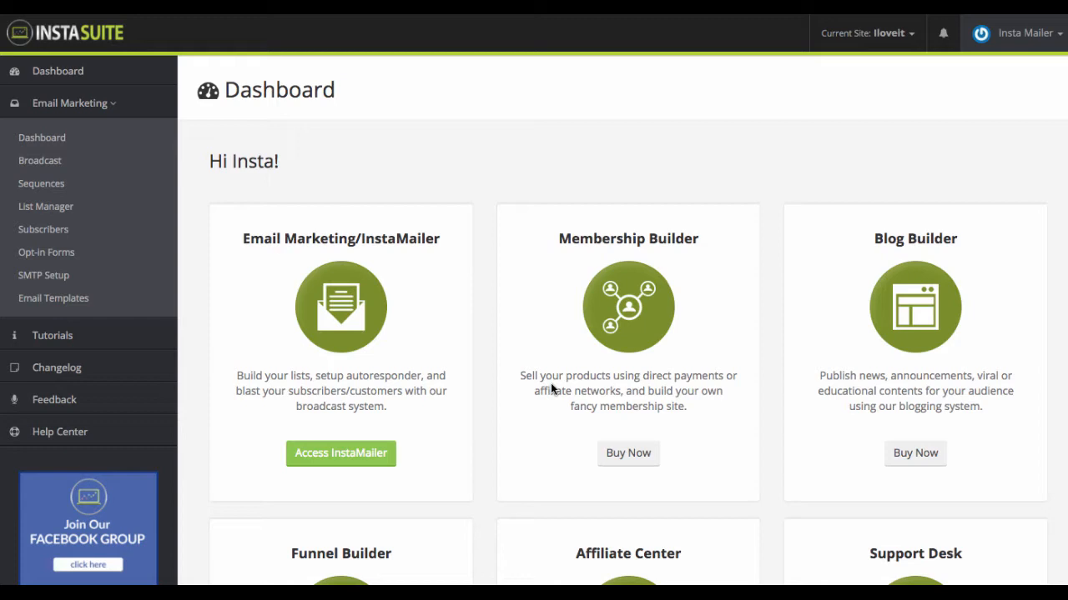
pyautogui.moveTo(171, 234)
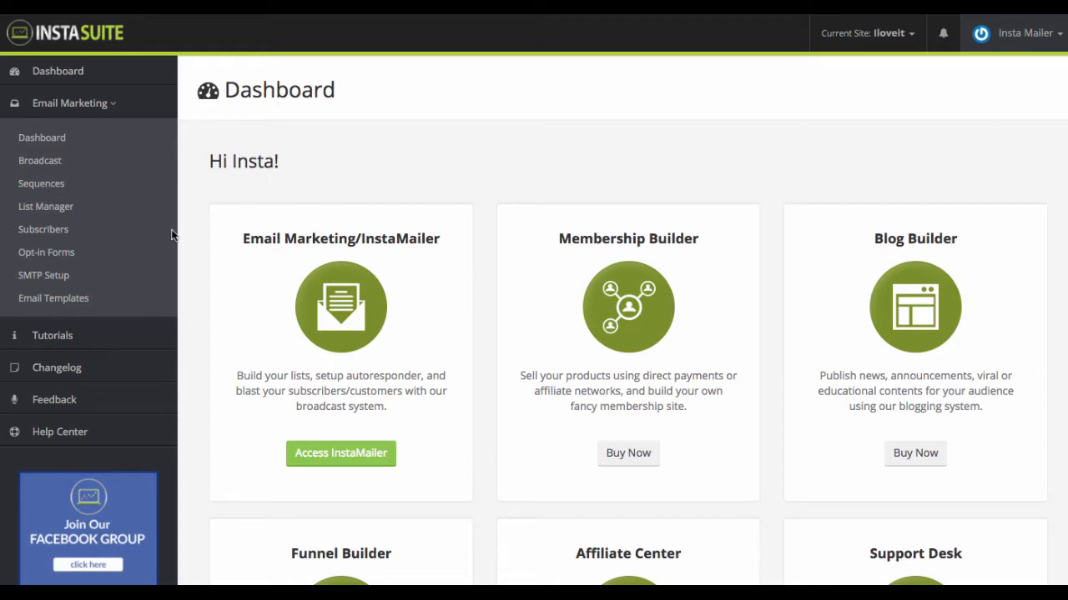
pyautogui.moveTo(43, 275)
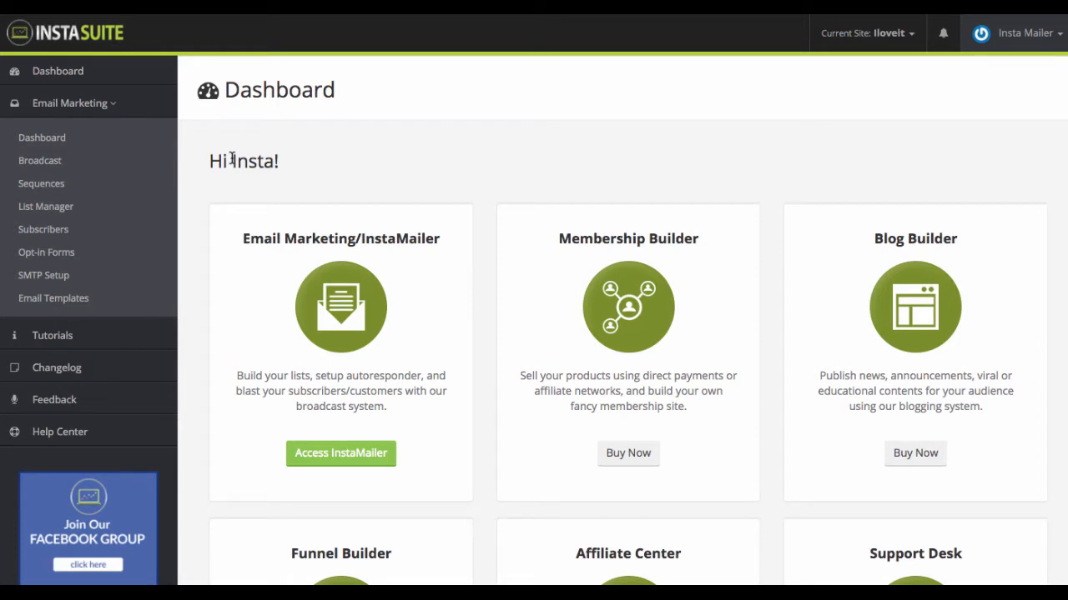
pyautogui.moveTo(39, 161)
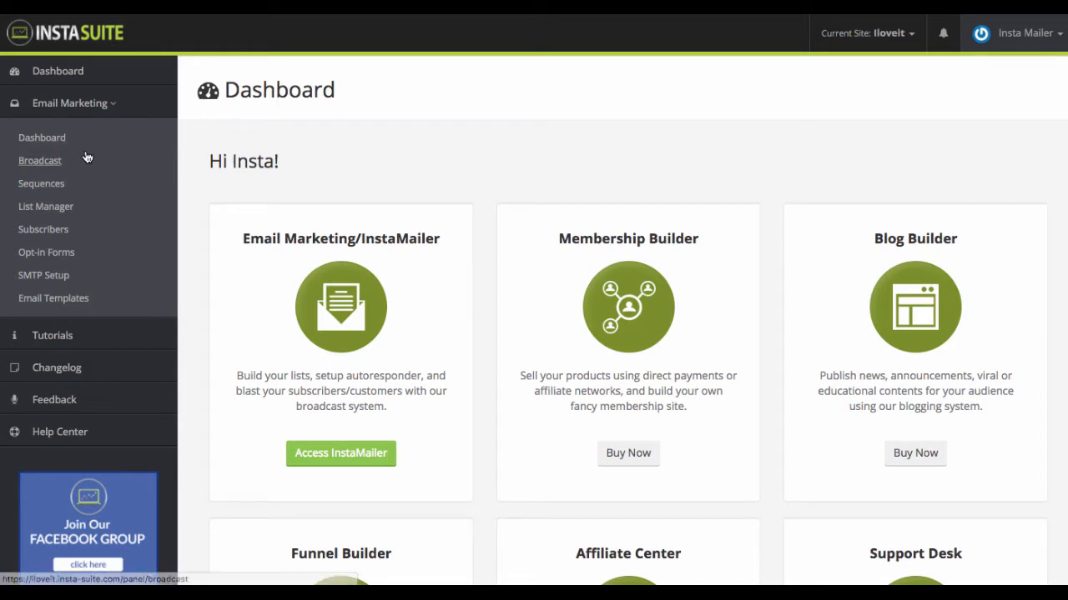
pyautogui.moveTo(182, 247)
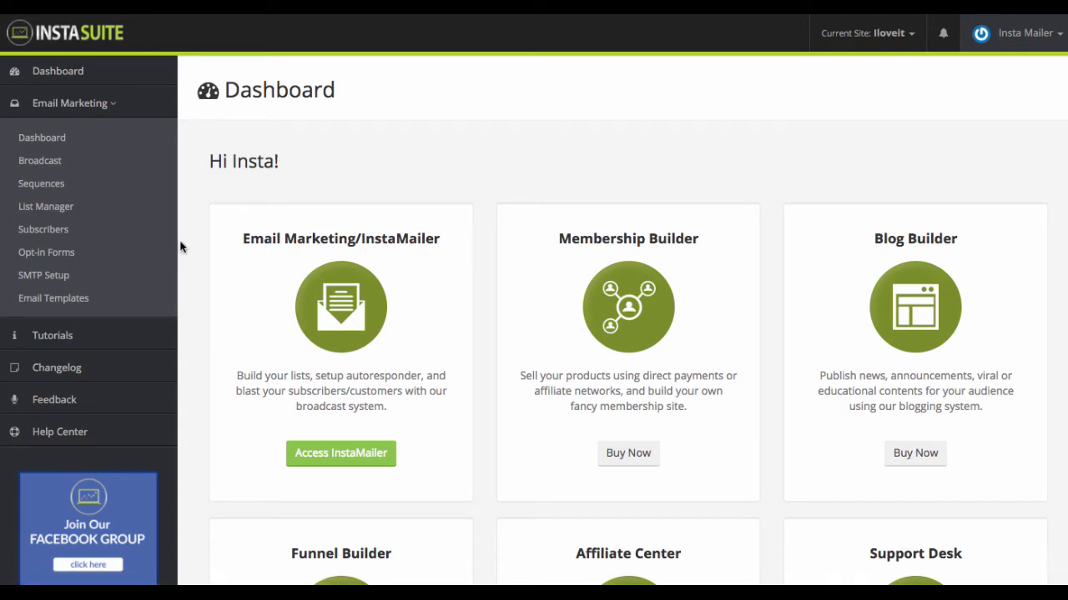
pyautogui.moveTo(229, 302)
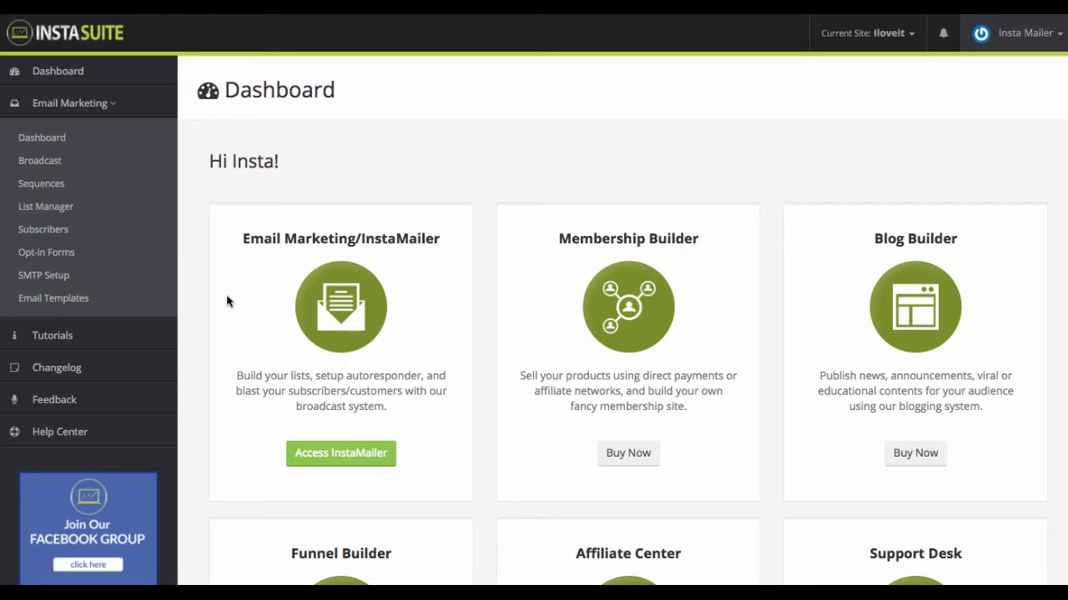
pyautogui.moveTo(44, 275)
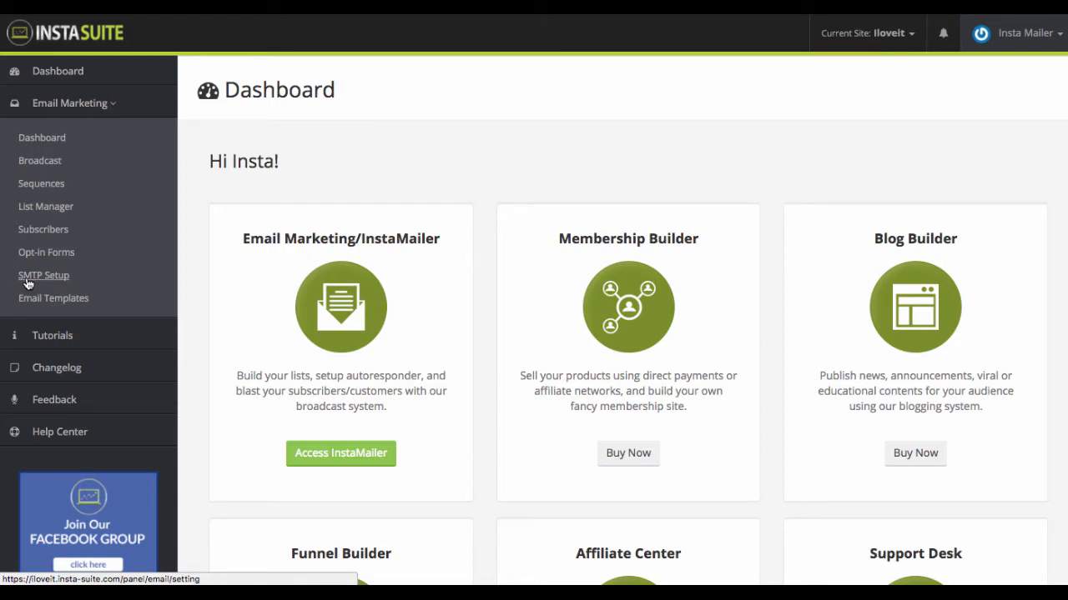
pyautogui.moveTo(199, 318)
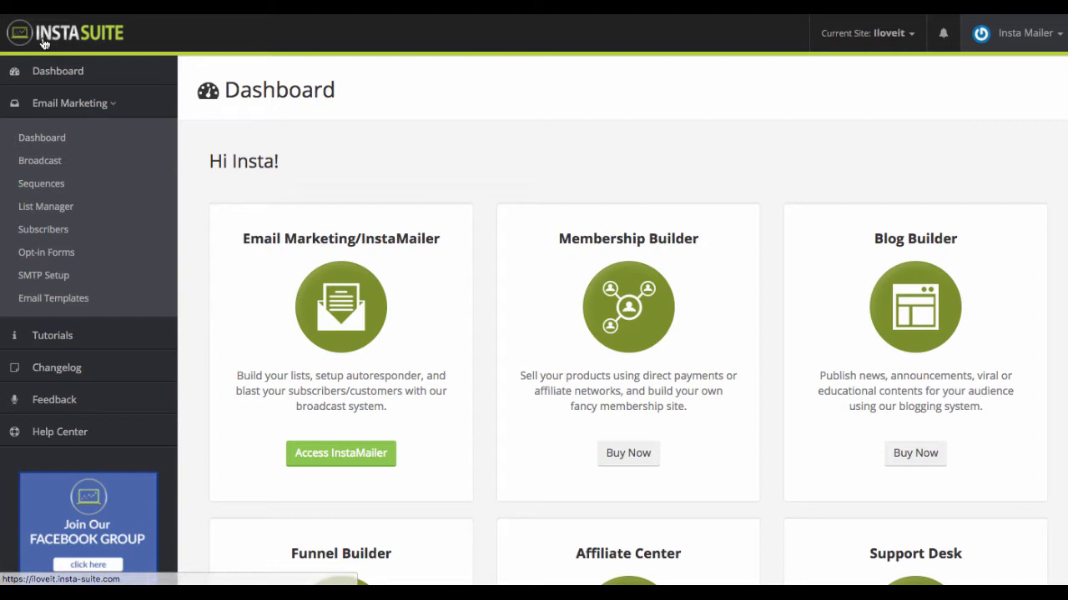
pyautogui.moveTo(83, 56)
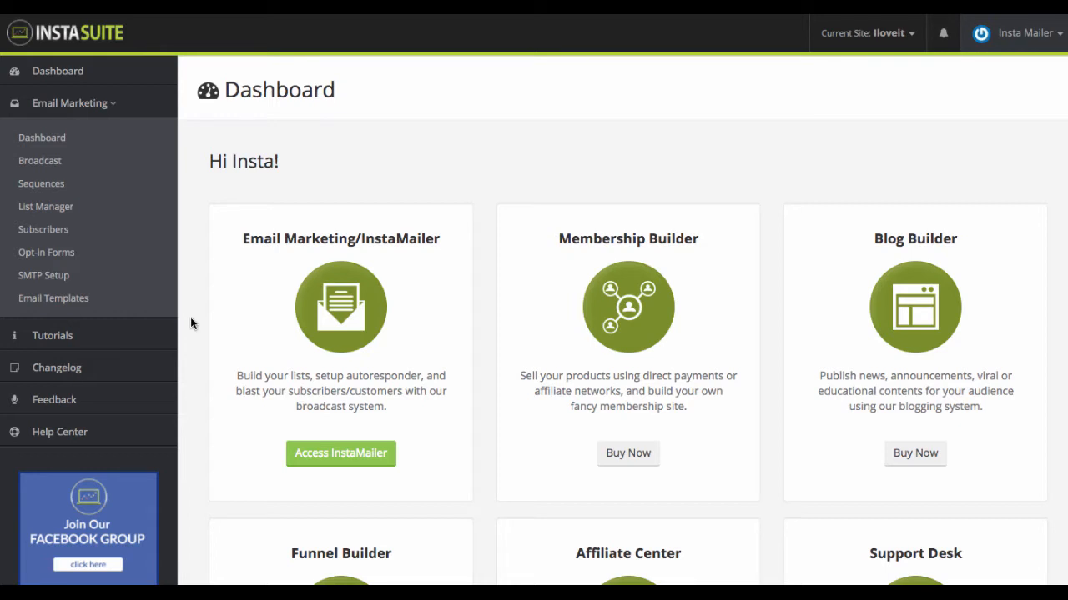
pyautogui.moveTo(43, 276)
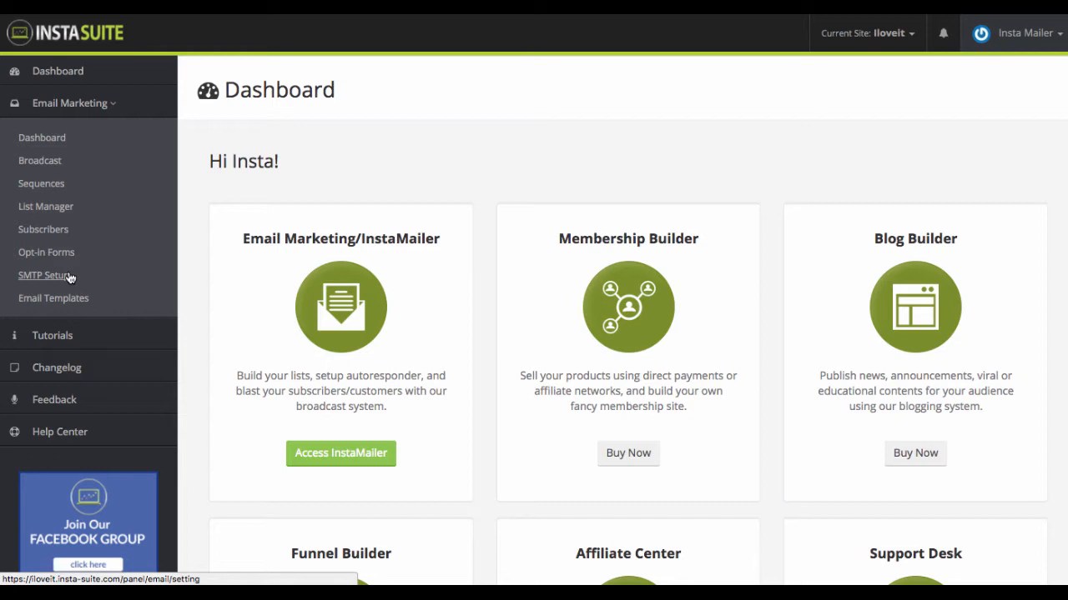
pyautogui.moveTo(209, 361)
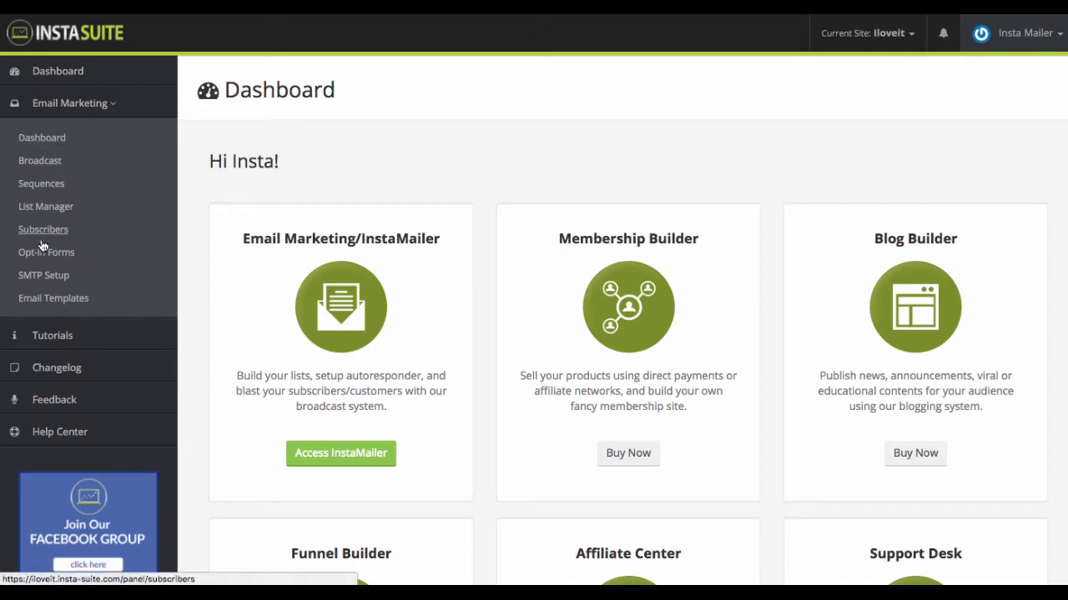
pyautogui.moveTo(53, 298)
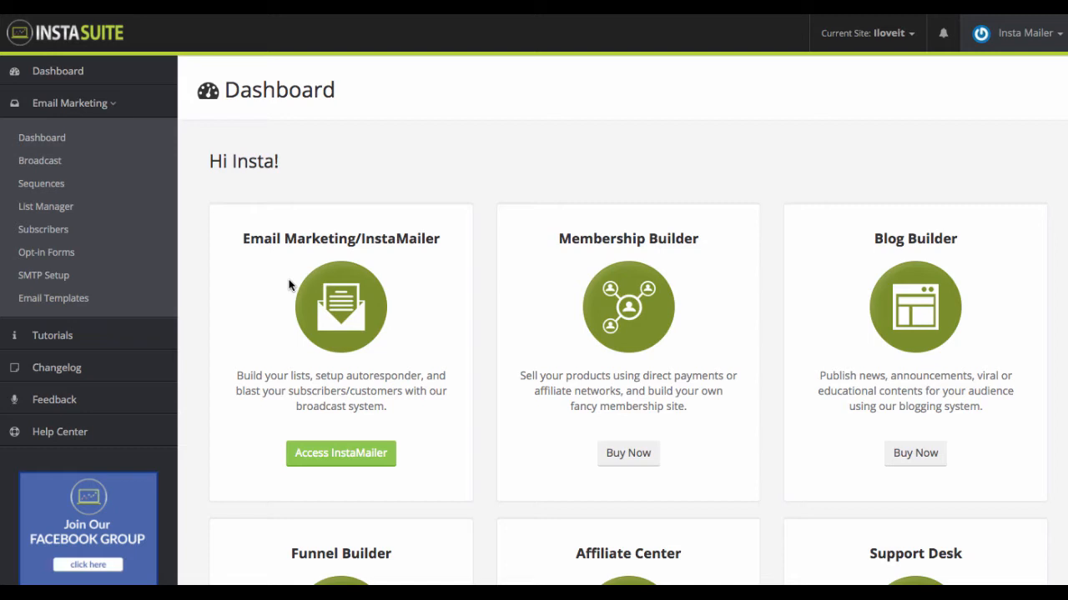
pyautogui.moveTo(264, 294)
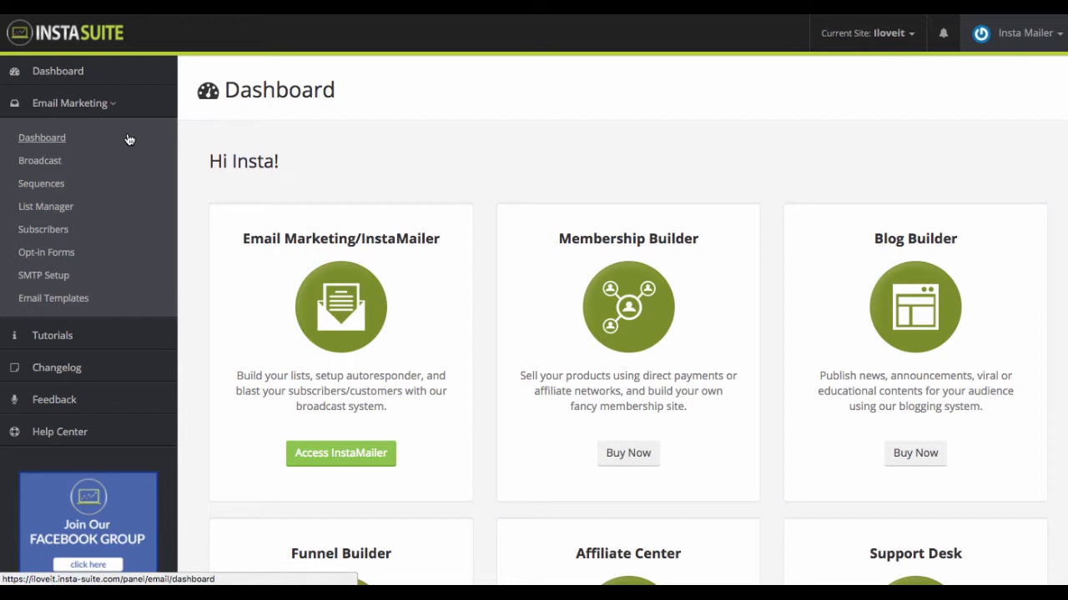
pyautogui.moveTo(210, 240)
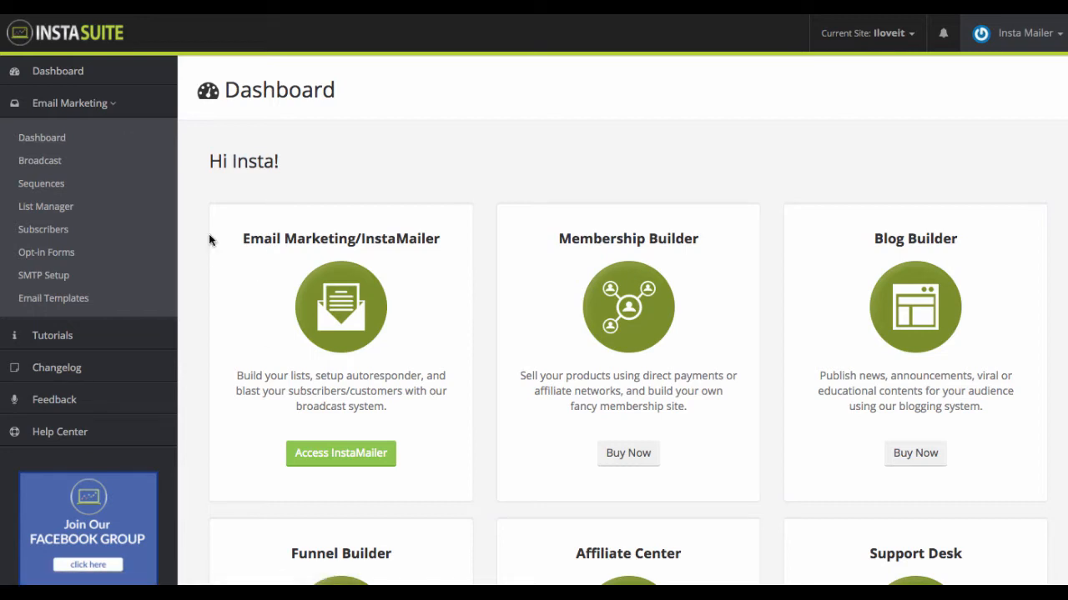
pyautogui.moveTo(44, 275)
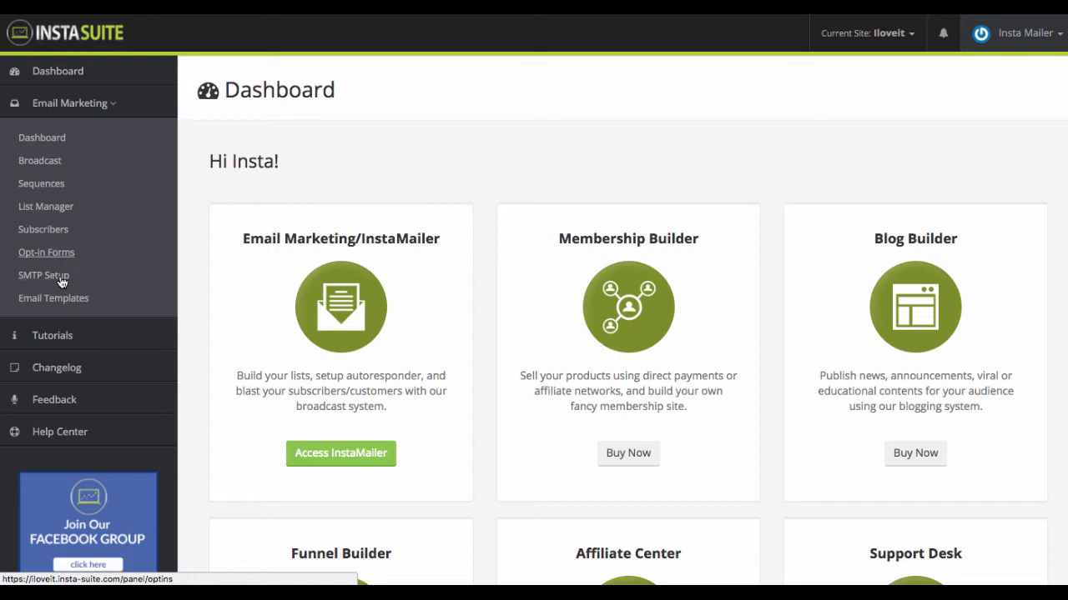
pyautogui.moveTo(251, 263)
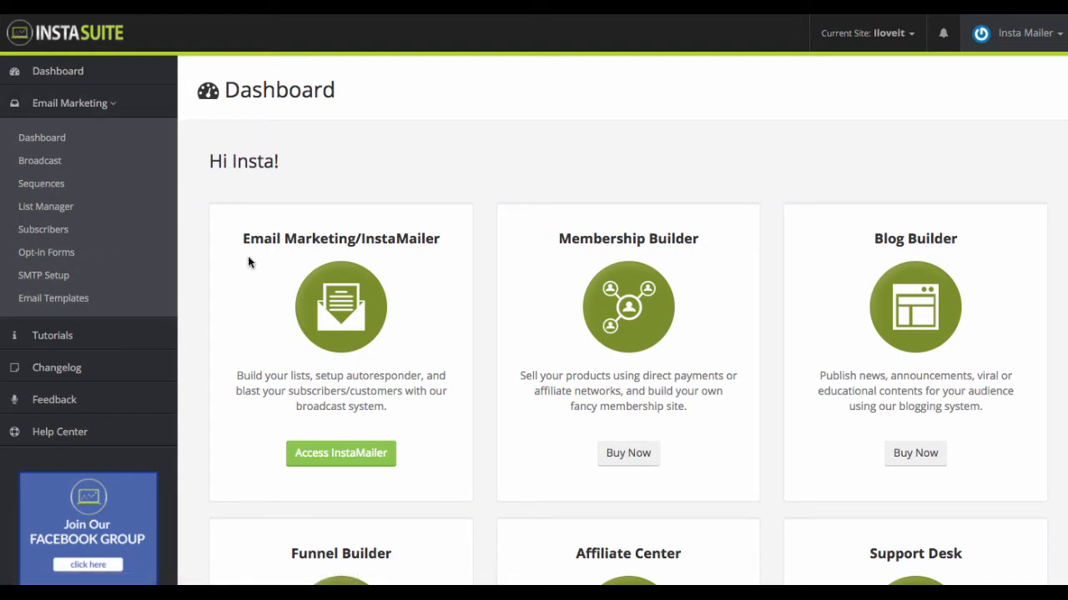
pyautogui.moveTo(240, 193)
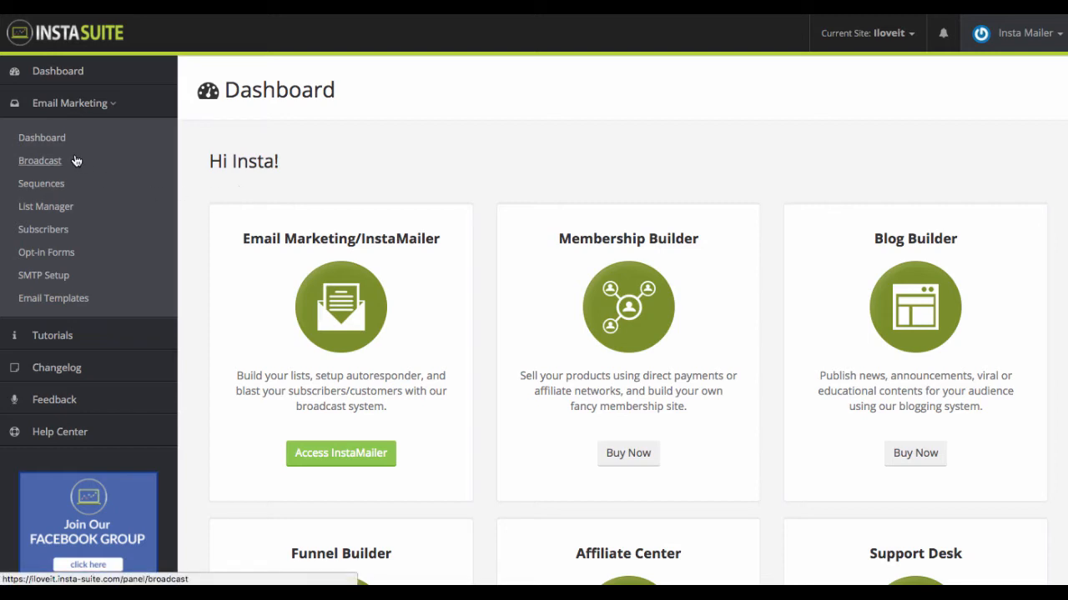
pyautogui.moveTo(49, 175)
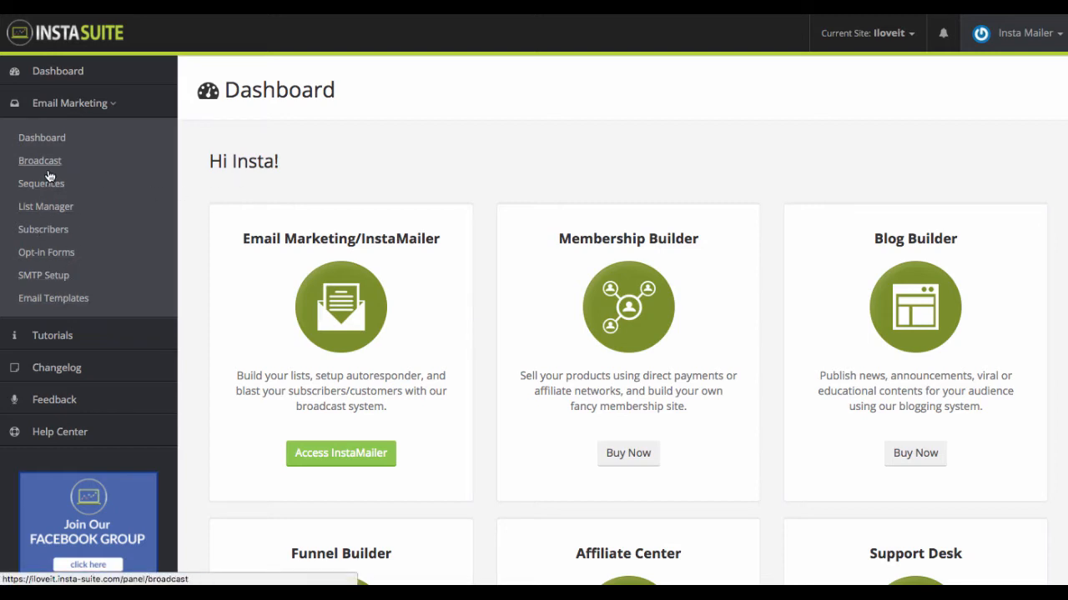
# Review the broadcast Email Campaigns page, then show the Sequences page listing the Initiation series.
pyautogui.click(39, 160)
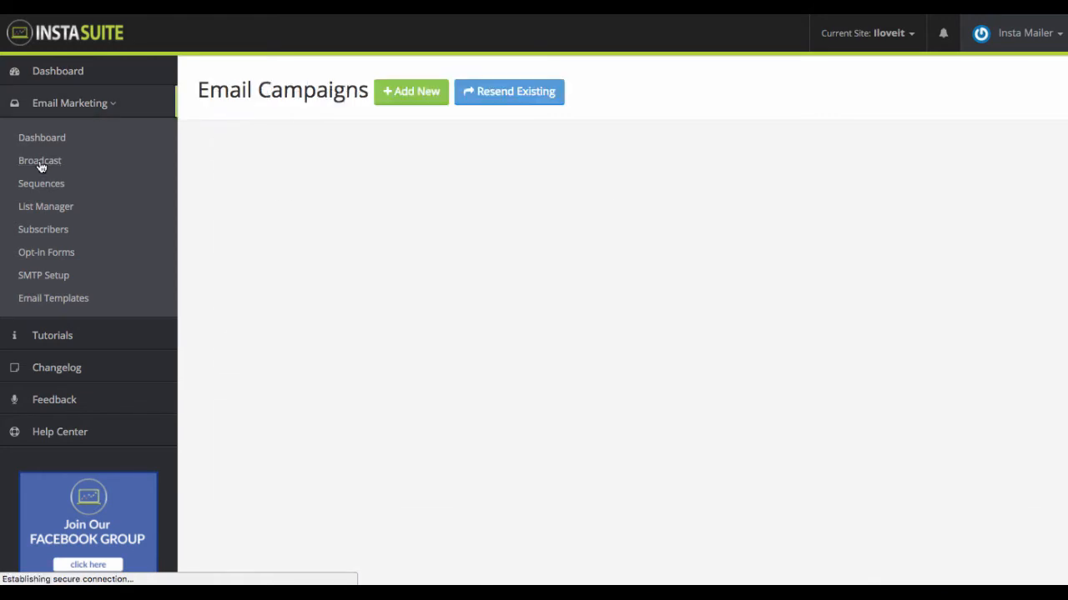
pyautogui.click(39, 160)
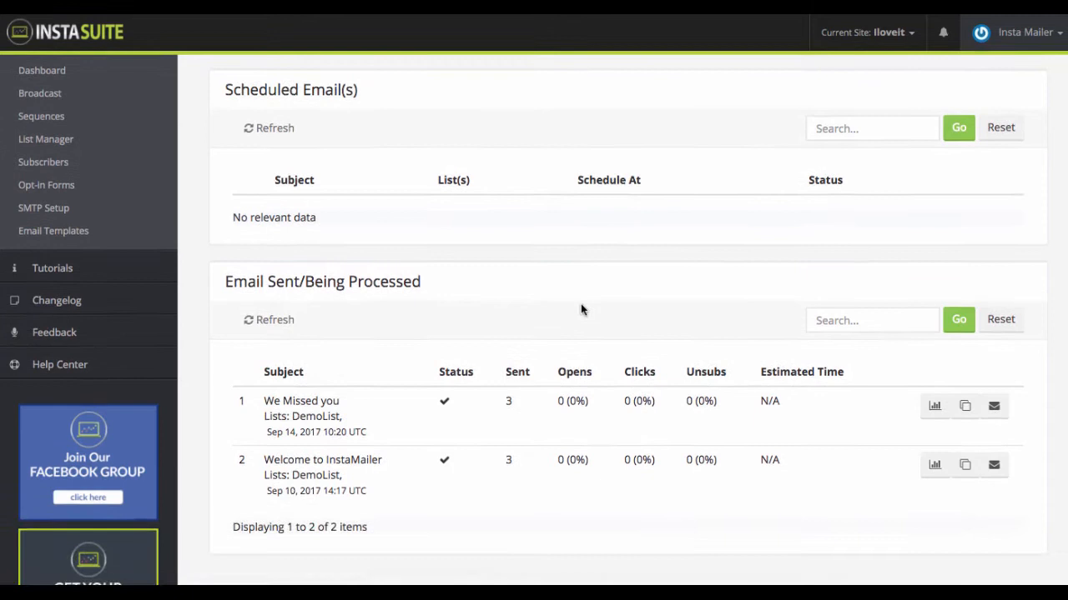
pyautogui.click(71, 103)
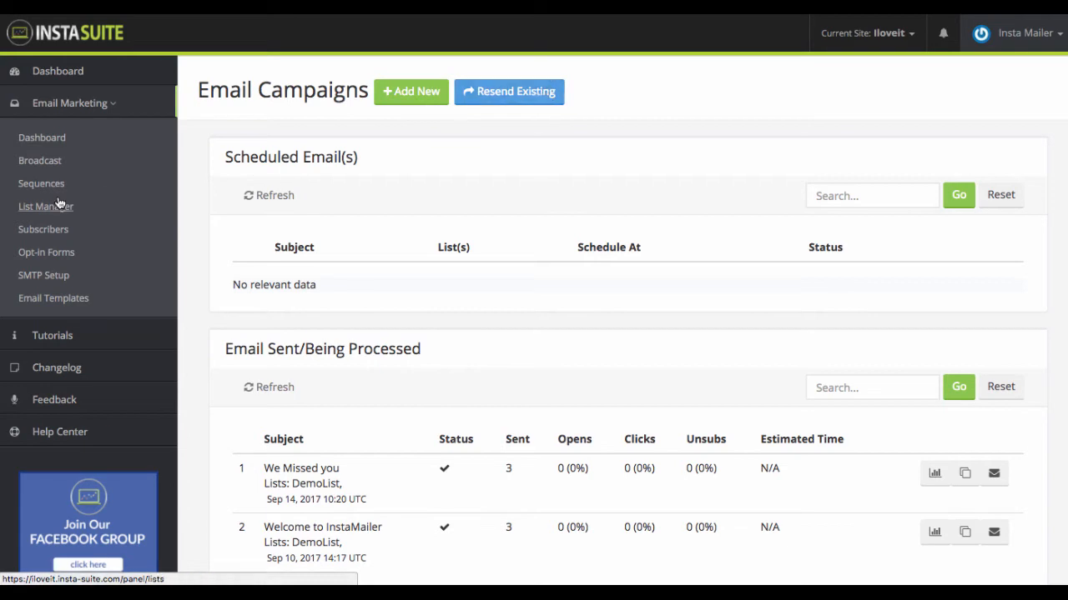
pyautogui.click(40, 184)
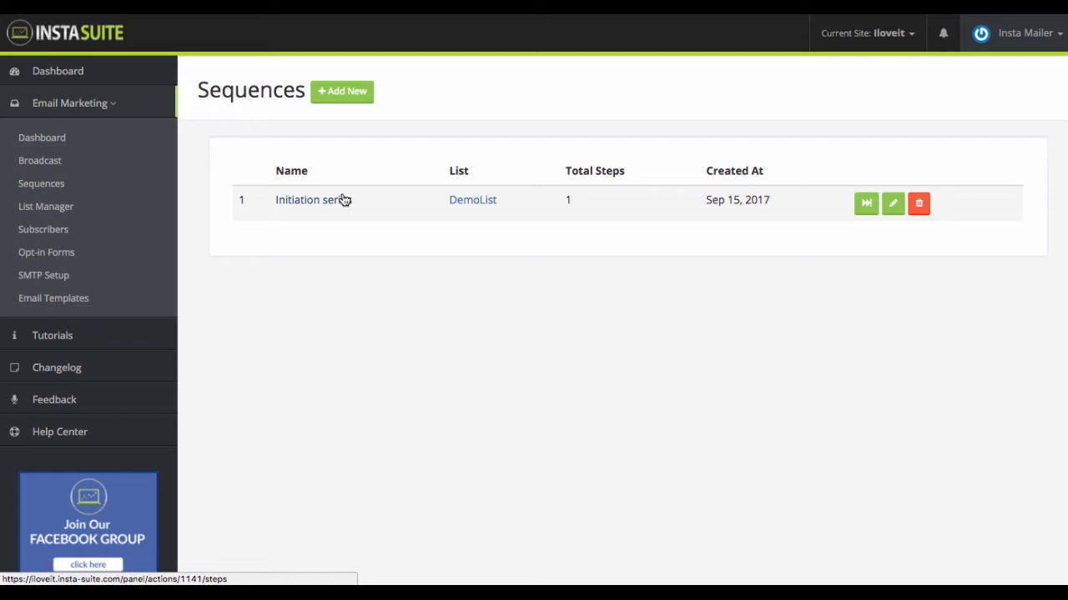
pyautogui.moveTo(45, 206)
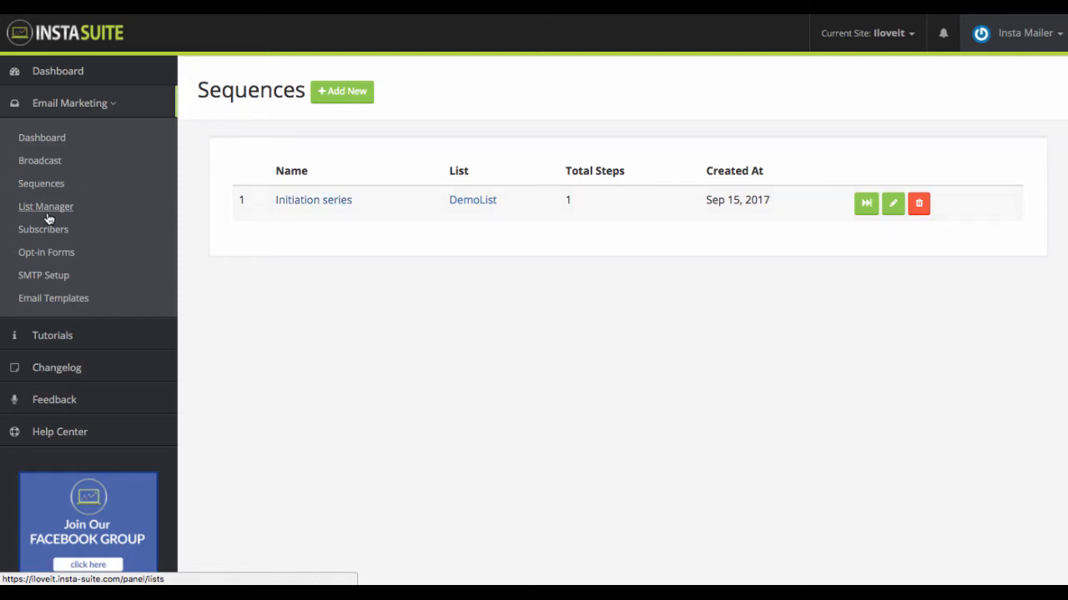
# Show the Lists page with its two lists, then the Mail Automation page listing Auto Do It.
pyautogui.click(46, 206)
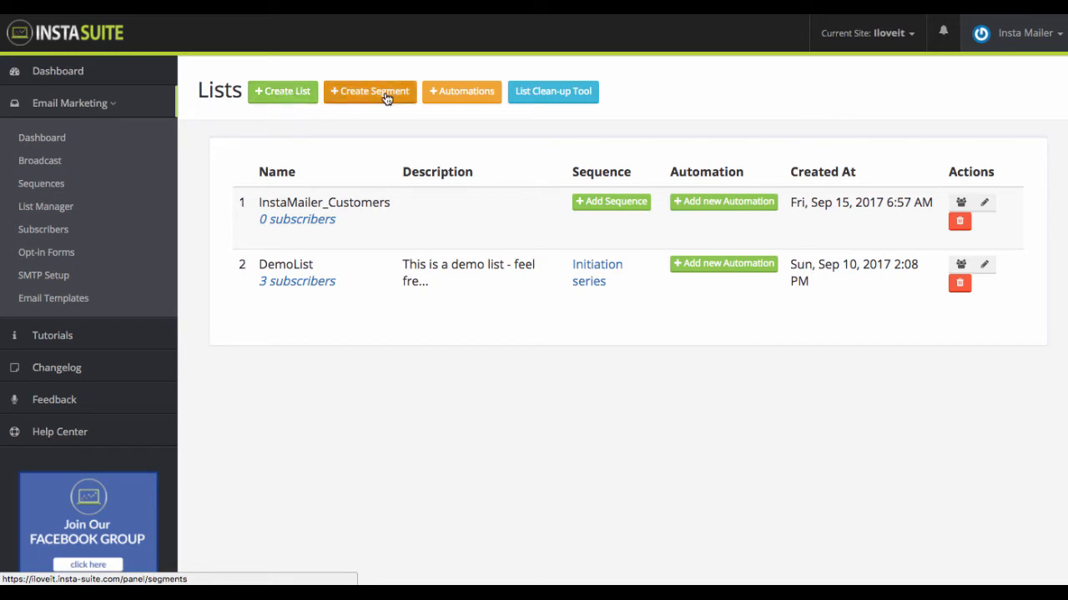
pyautogui.click(461, 91)
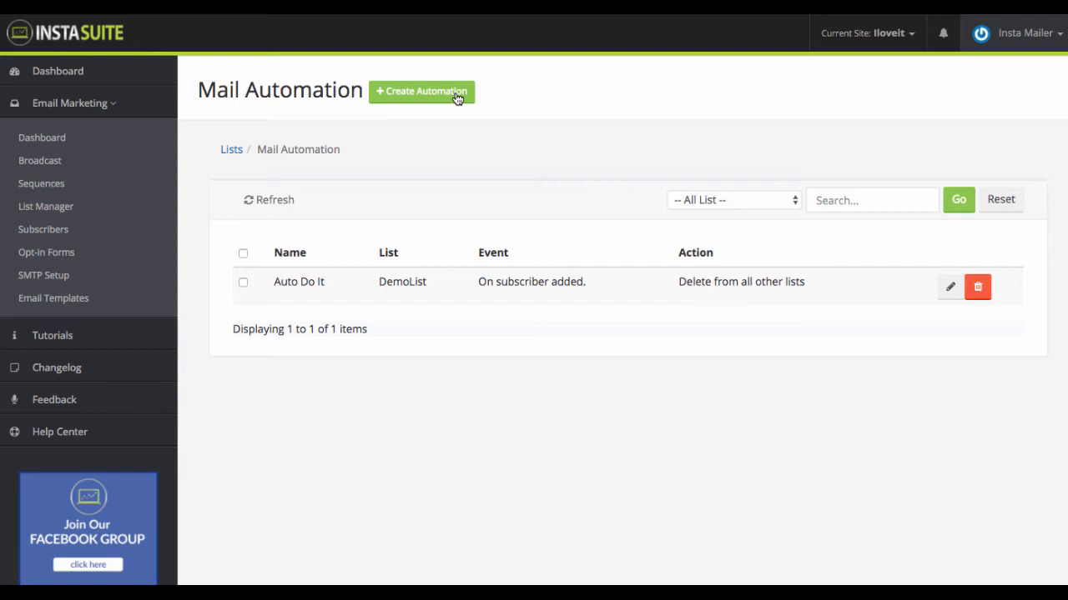
pyautogui.moveTo(465, 278)
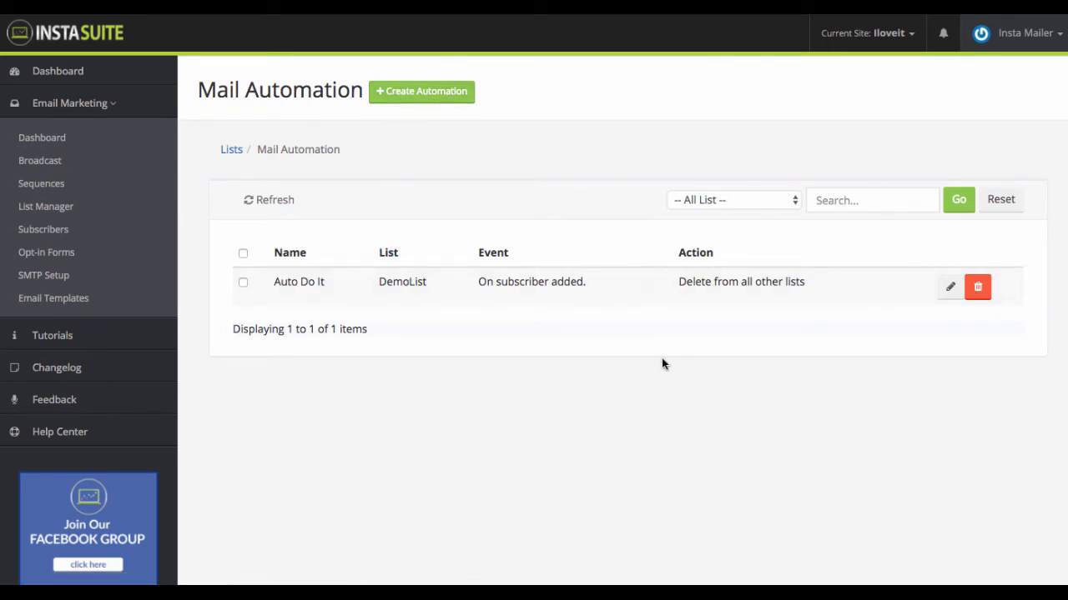
pyautogui.moveTo(363, 75)
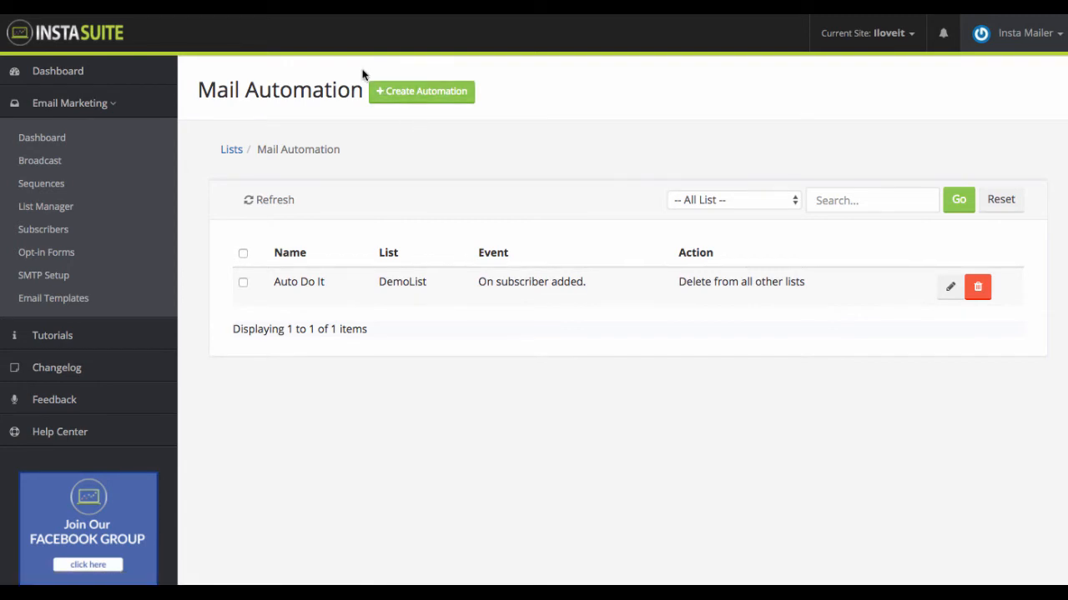
pyautogui.moveTo(449, 148)
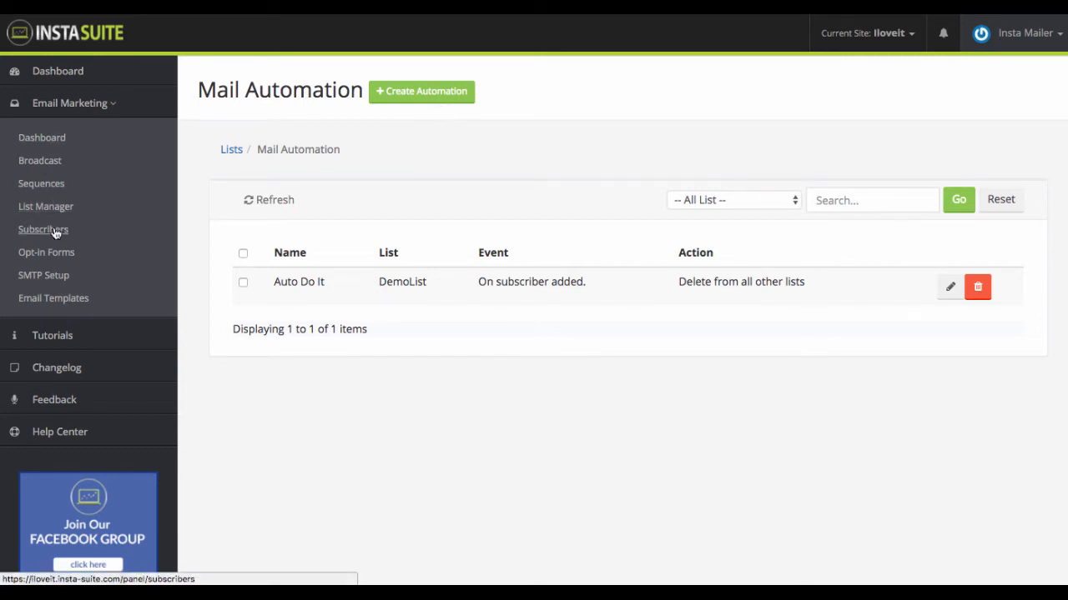
# Show the DemoList subscribers, then the Form Optin page listing three opt-in forms.
pyautogui.click(43, 230)
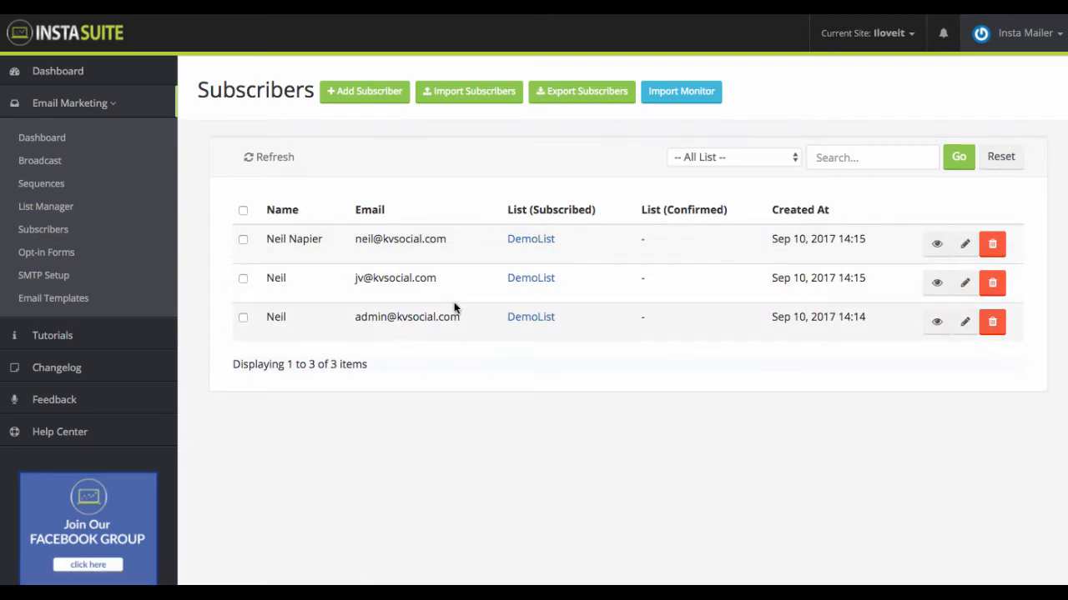
pyautogui.moveTo(288, 241)
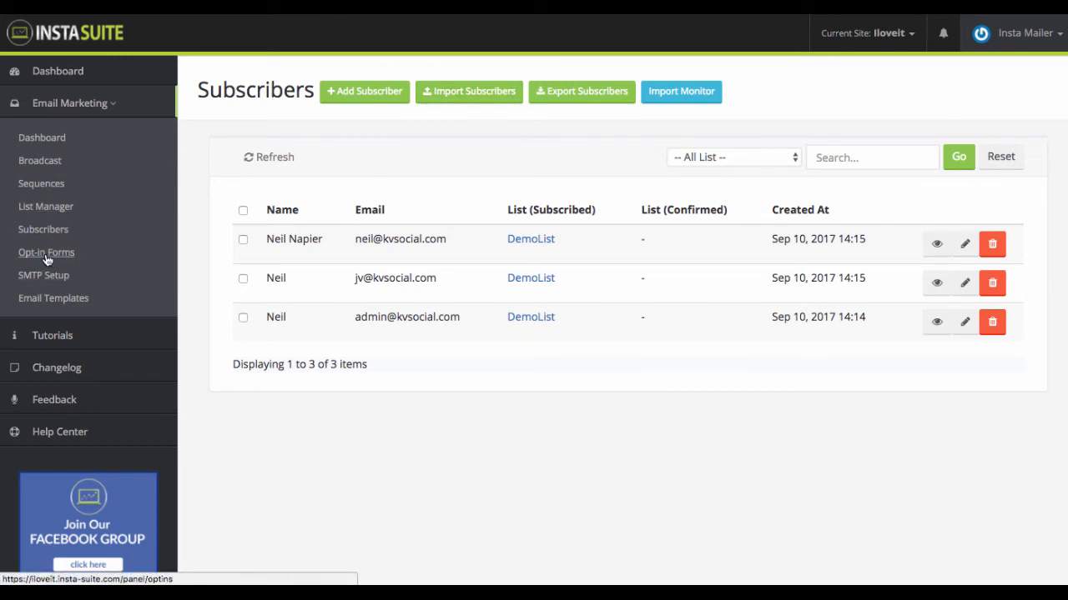
pyautogui.click(46, 252)
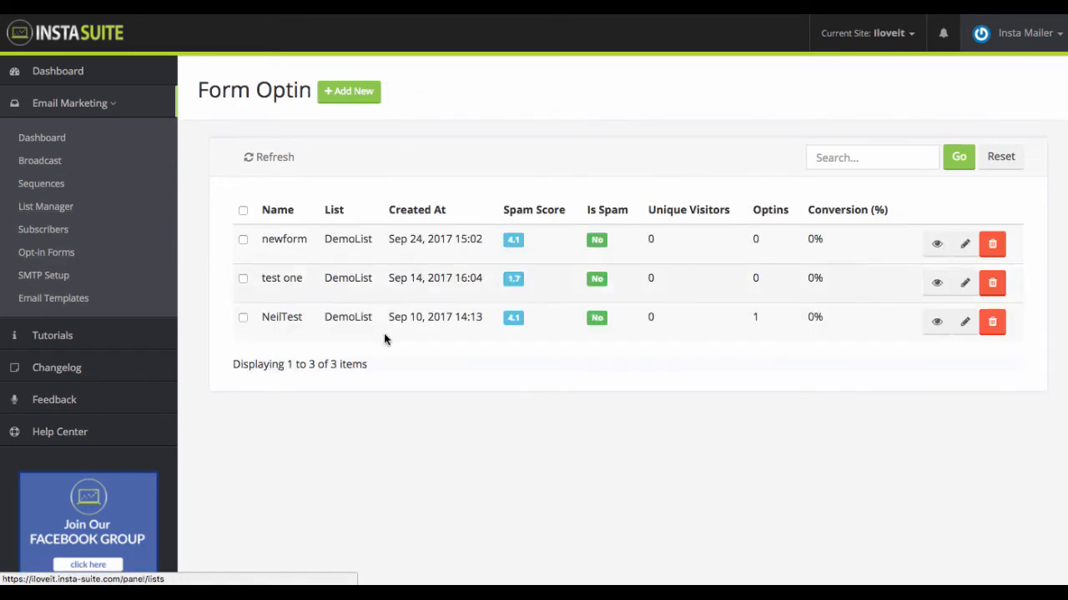
pyautogui.click(348, 91)
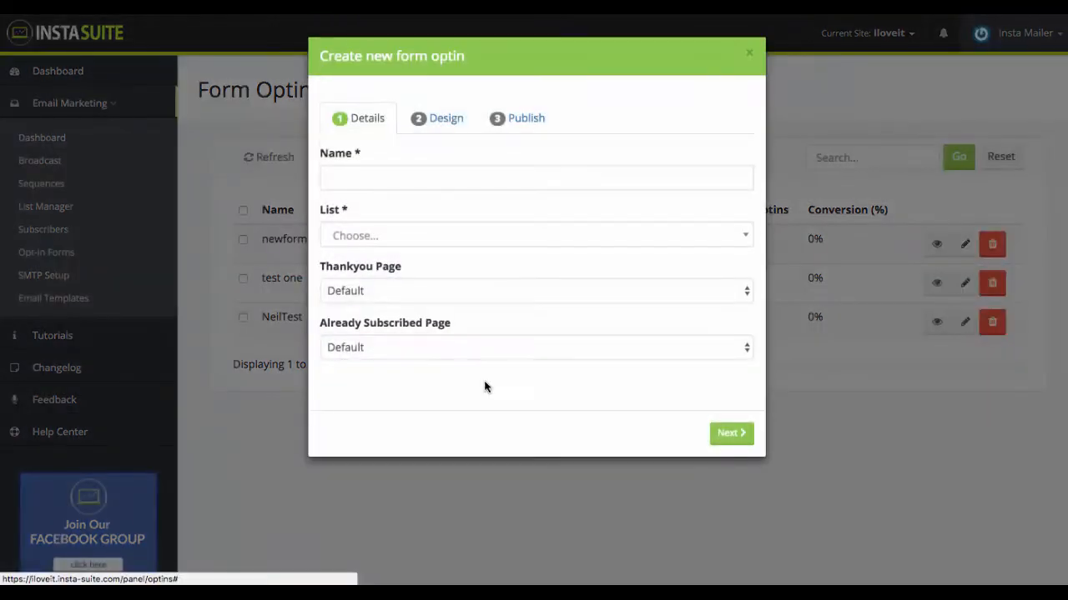
pyautogui.click(731, 432)
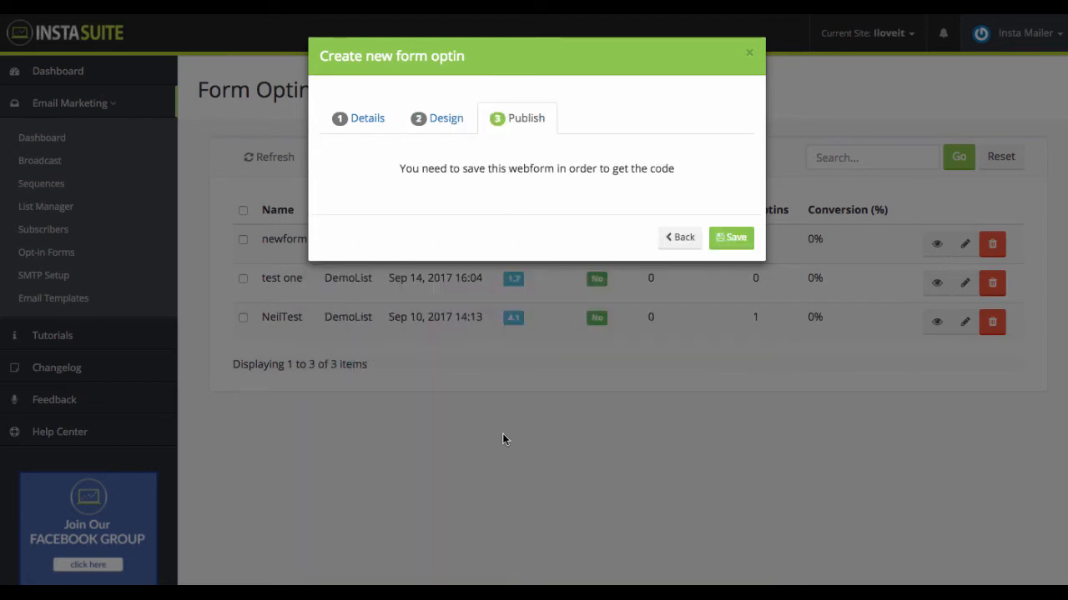
pyautogui.click(446, 118)
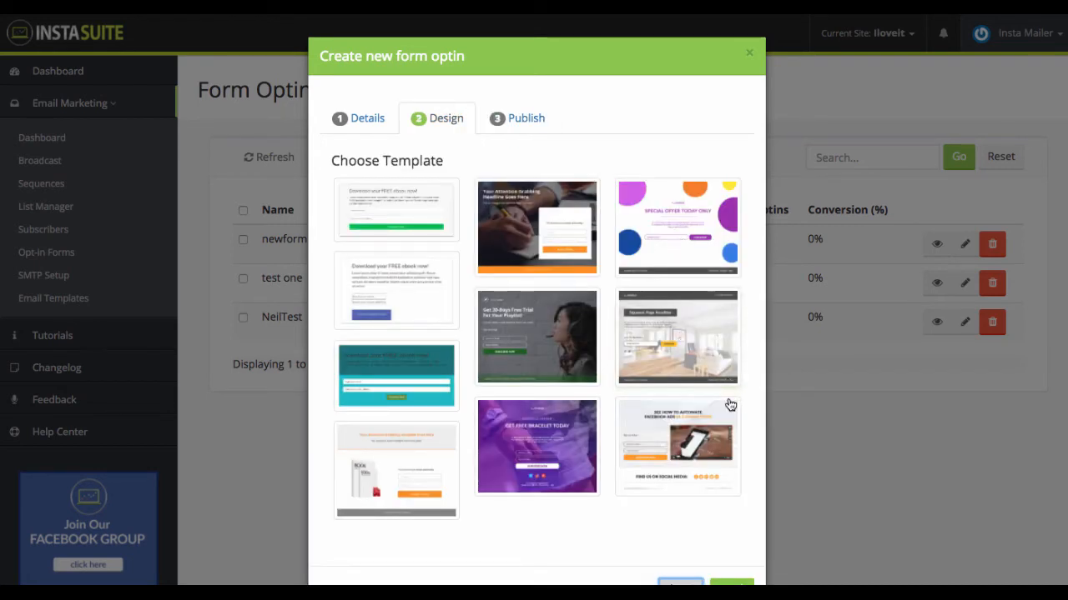
pyautogui.click(367, 117)
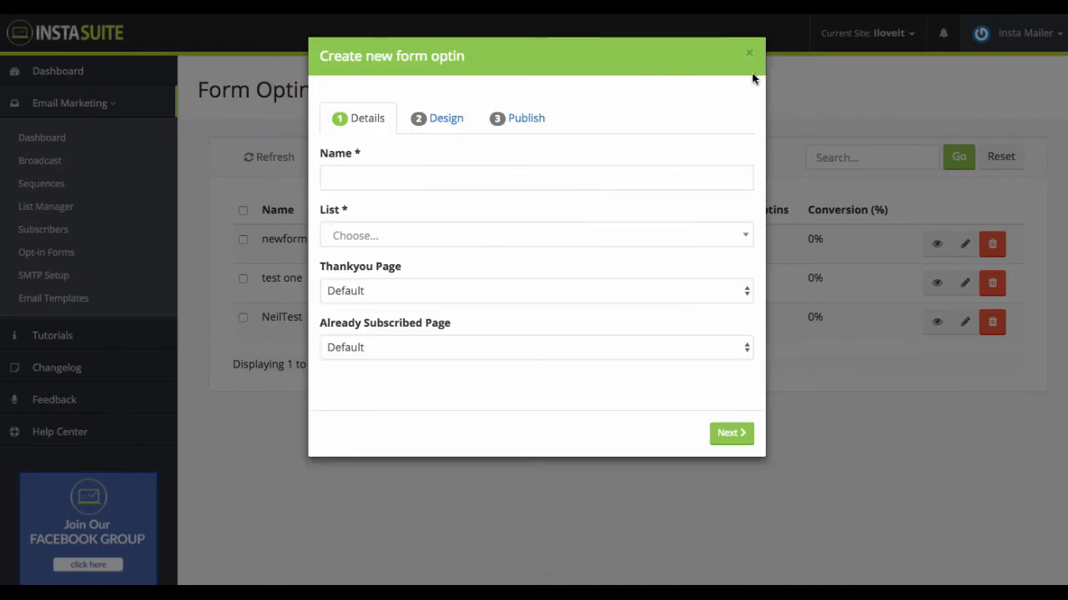
pyautogui.click(749, 53)
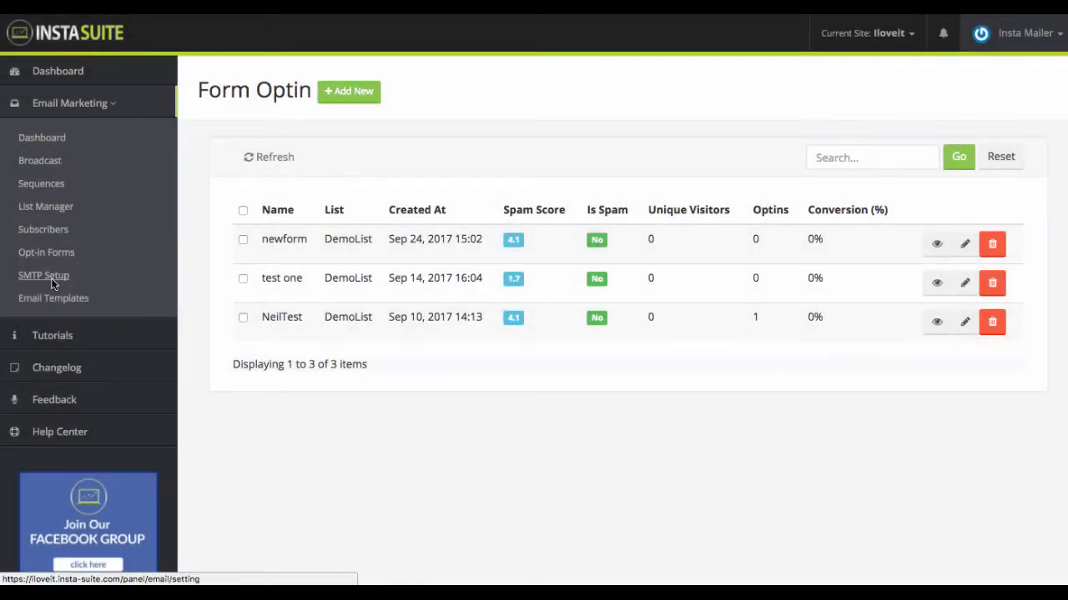
# Show Email Settings with mailgun as the default SMTP and the sender and contact details.
pyautogui.click(43, 275)
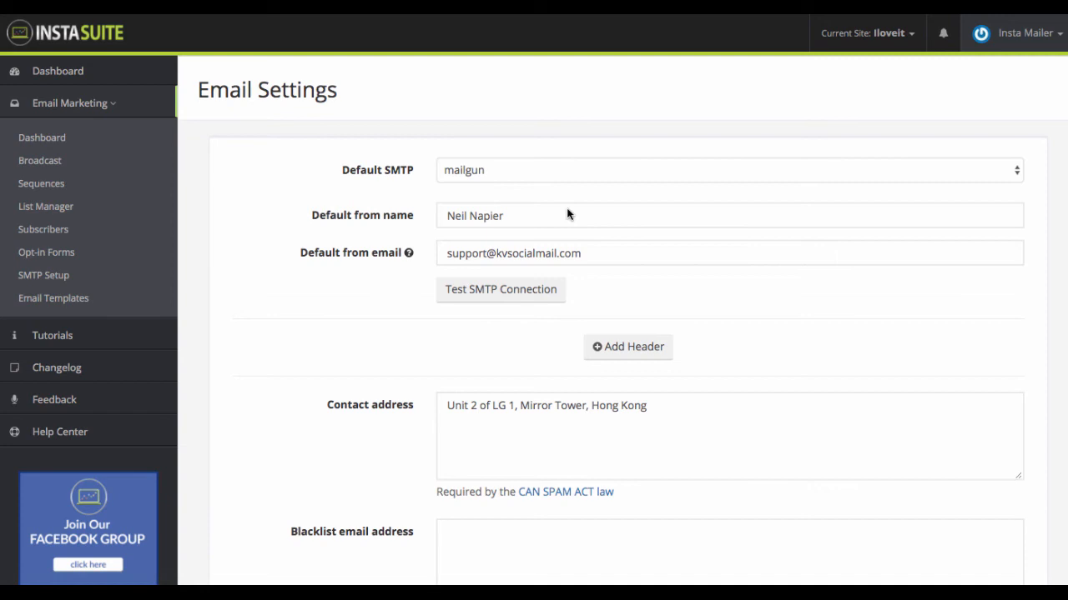
pyautogui.moveTo(258, 96)
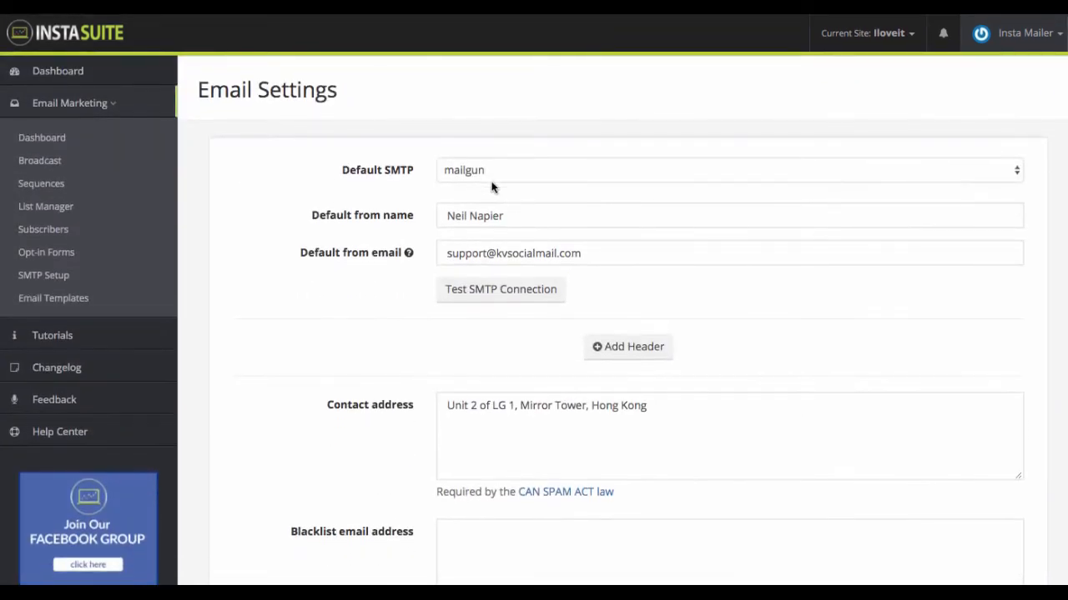
pyautogui.click(726, 169)
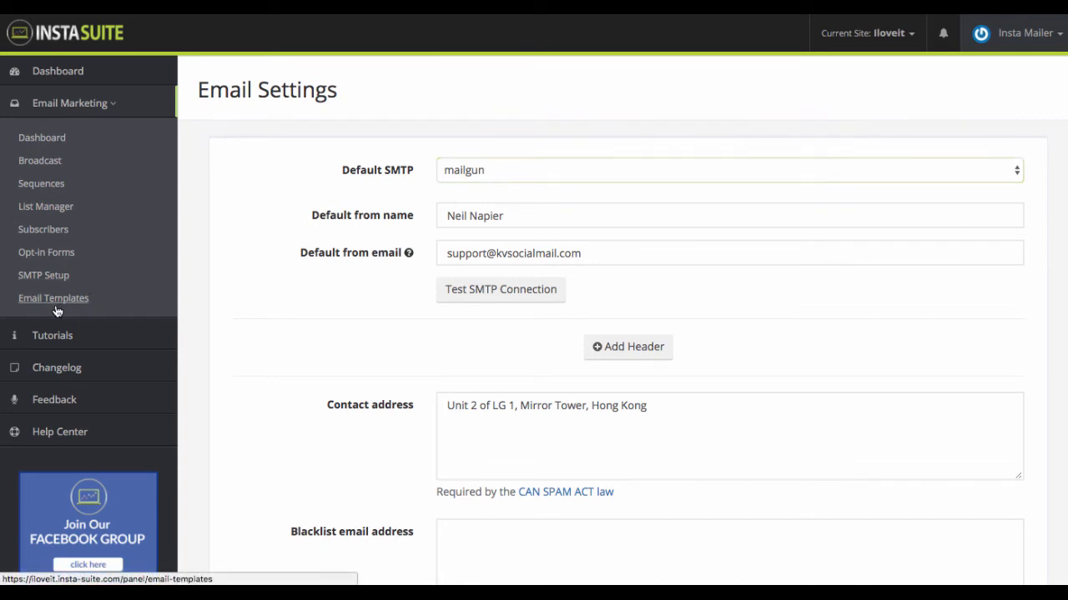
# Show the Email Templates page listing the InstaMailer Launch template.
pyautogui.click(53, 298)
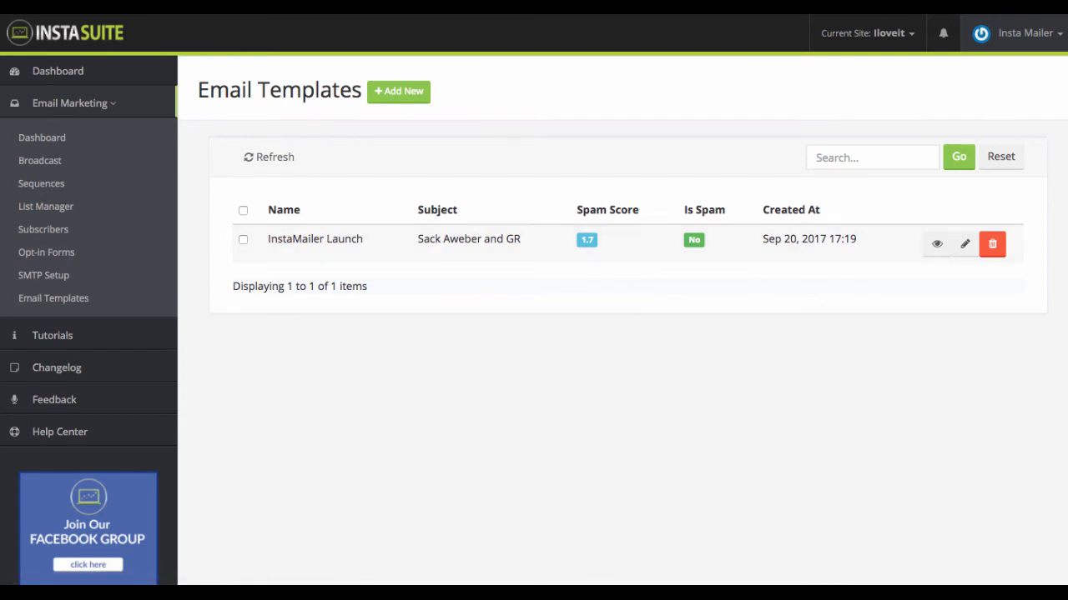
pyautogui.moveTo(232, 262)
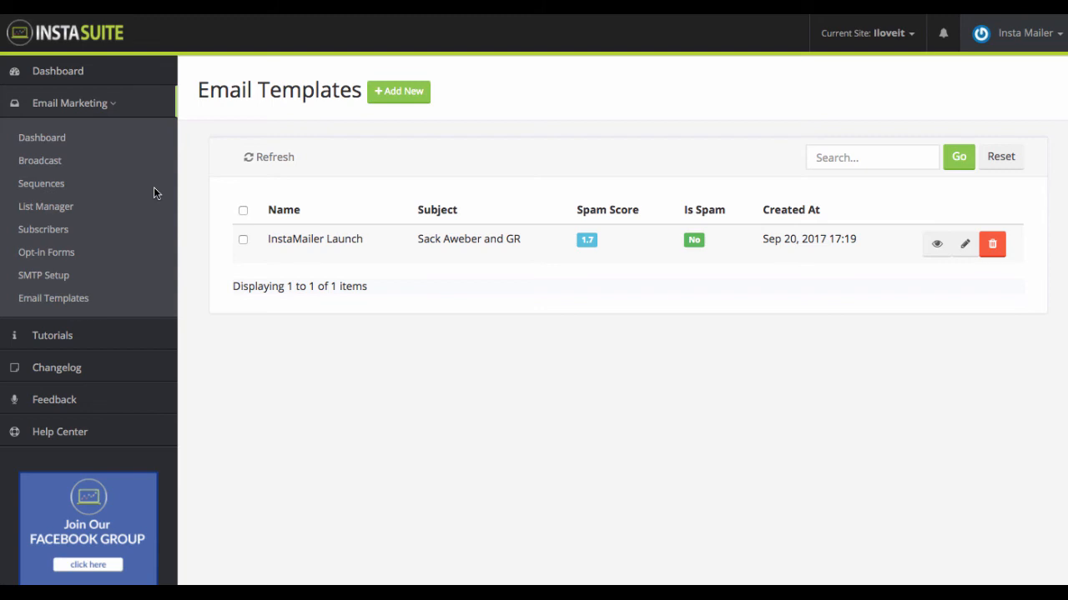
pyautogui.moveTo(221, 188)
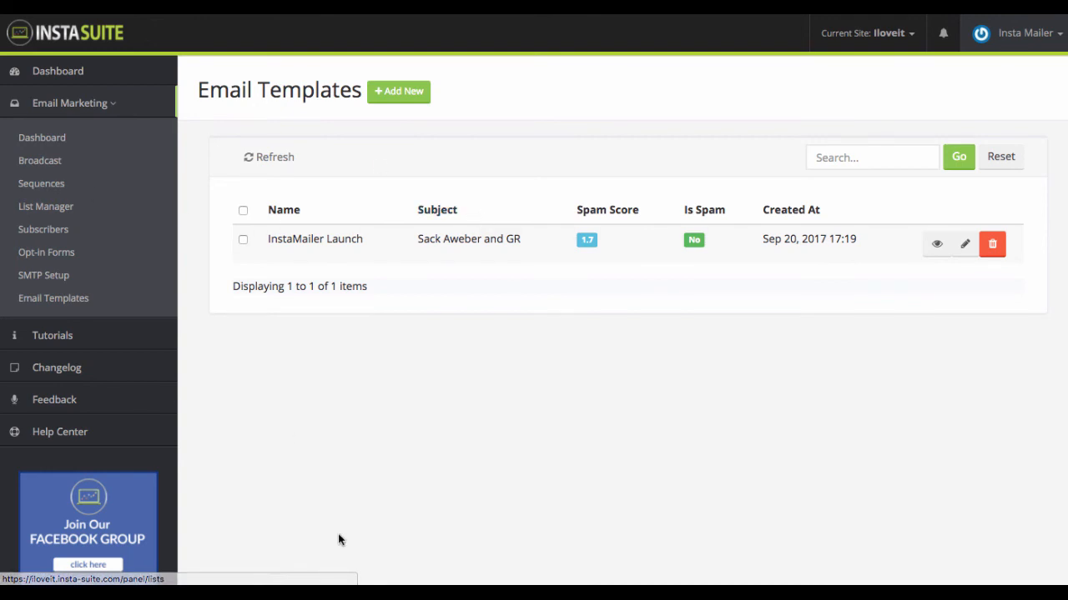
pyautogui.moveTo(224, 220)
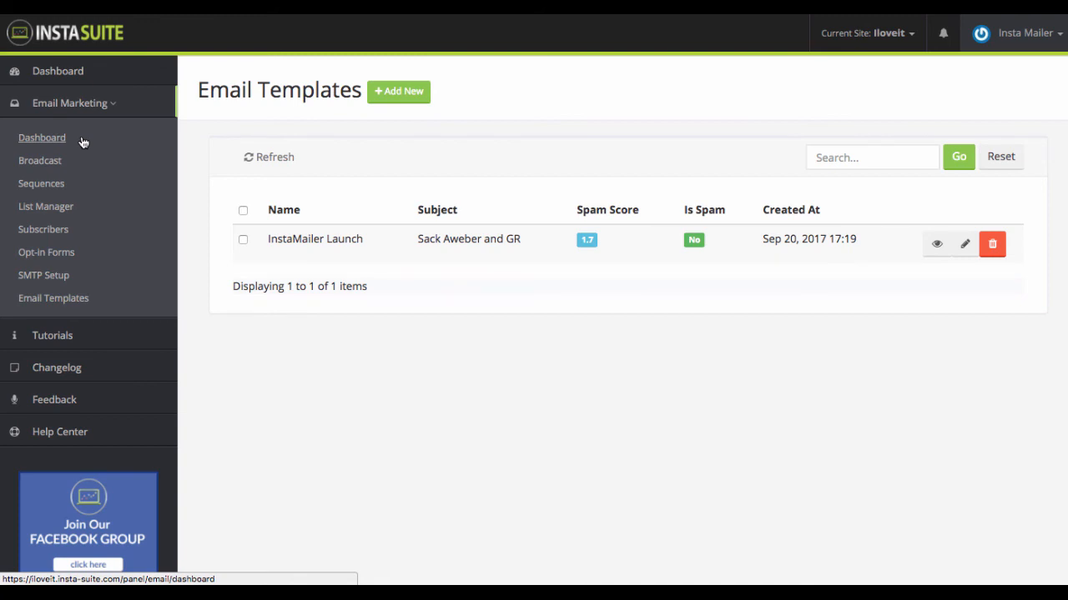
pyautogui.moveTo(344, 144)
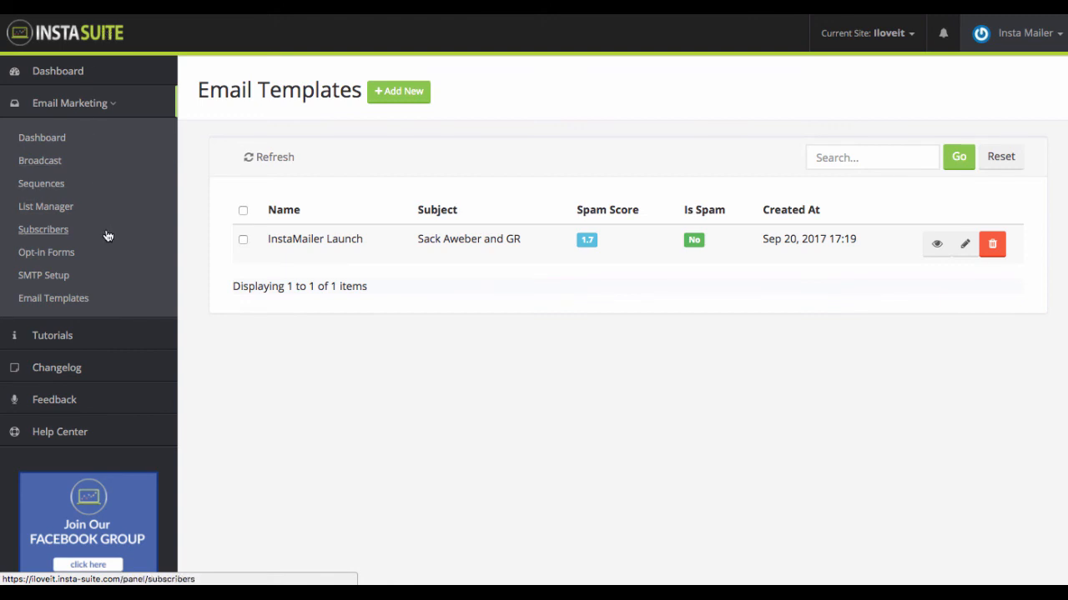
pyautogui.moveTo(104, 46)
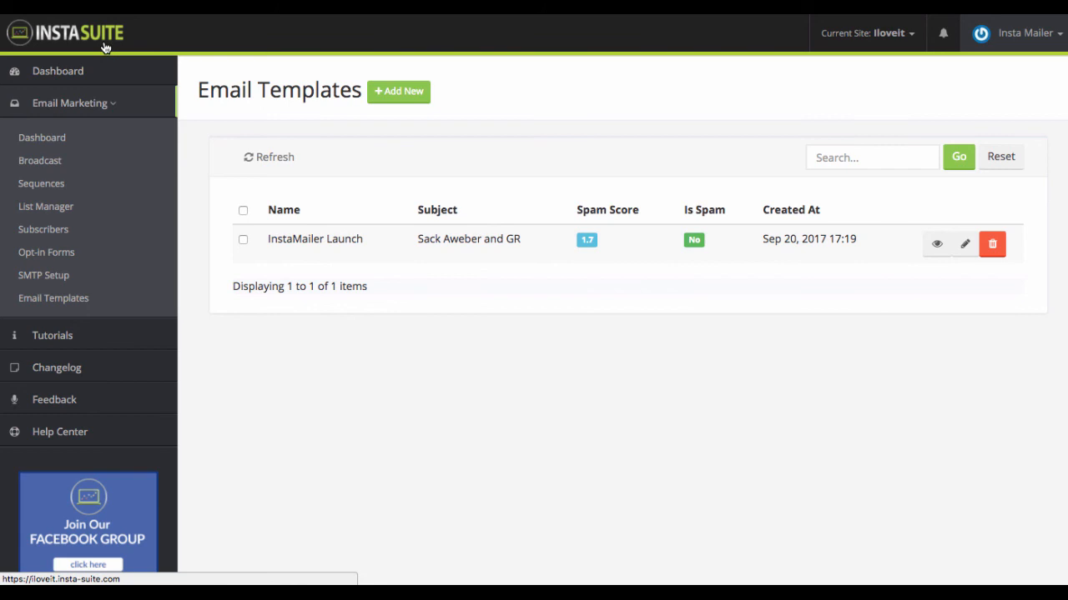
pyautogui.moveTo(111, 52)
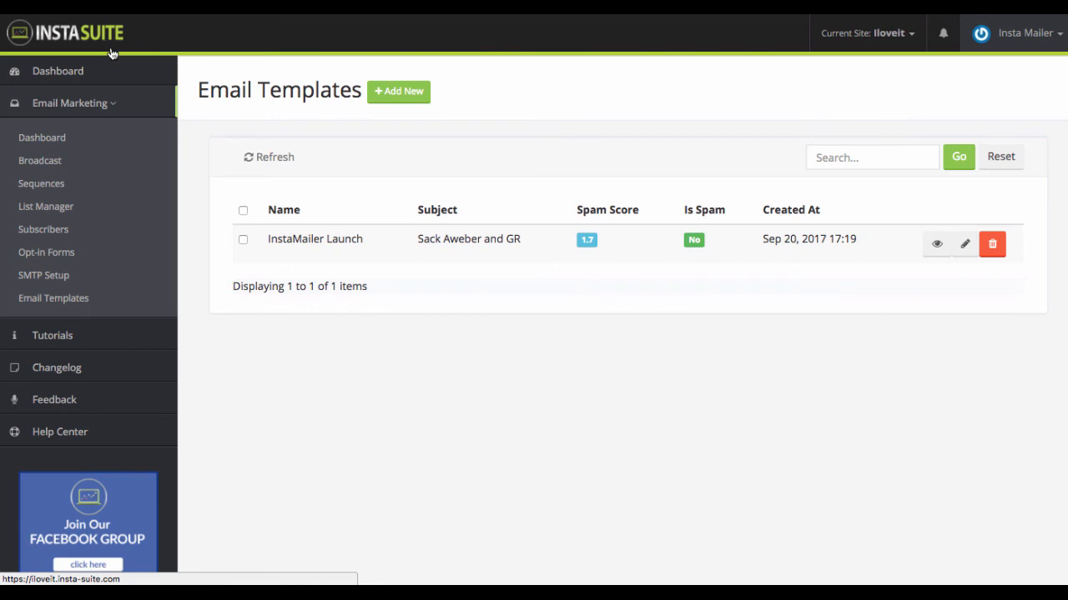
pyautogui.moveTo(113, 88)
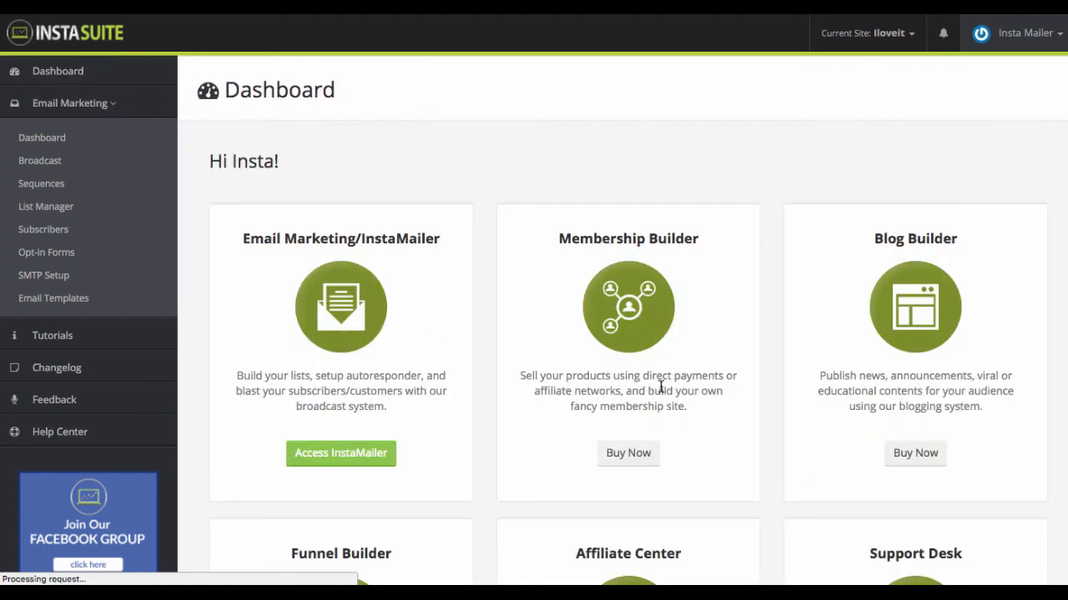
pyautogui.scroll(-3)
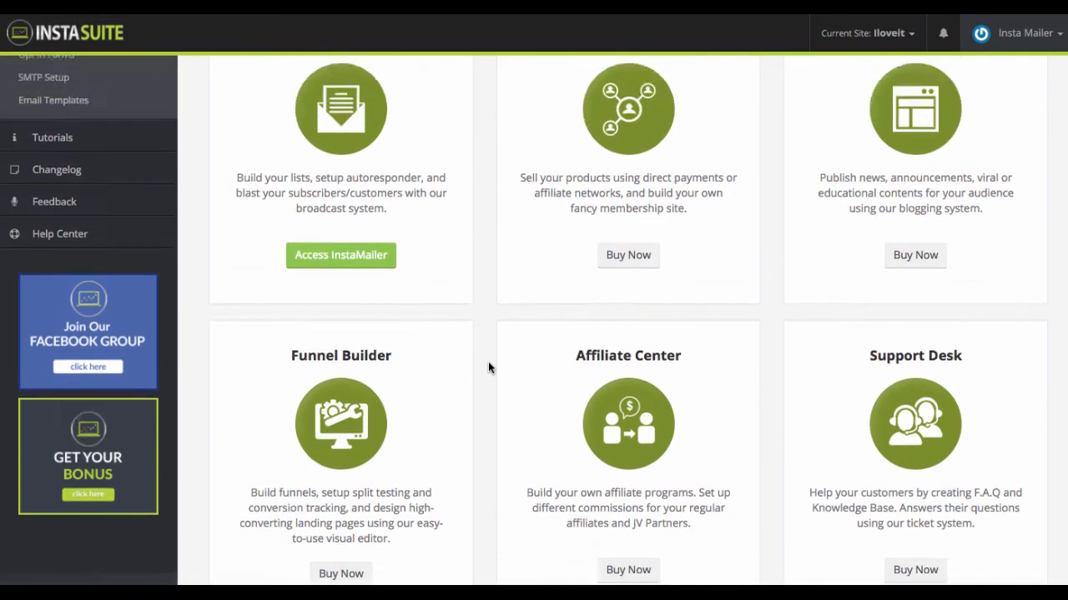
pyautogui.scroll(-3)
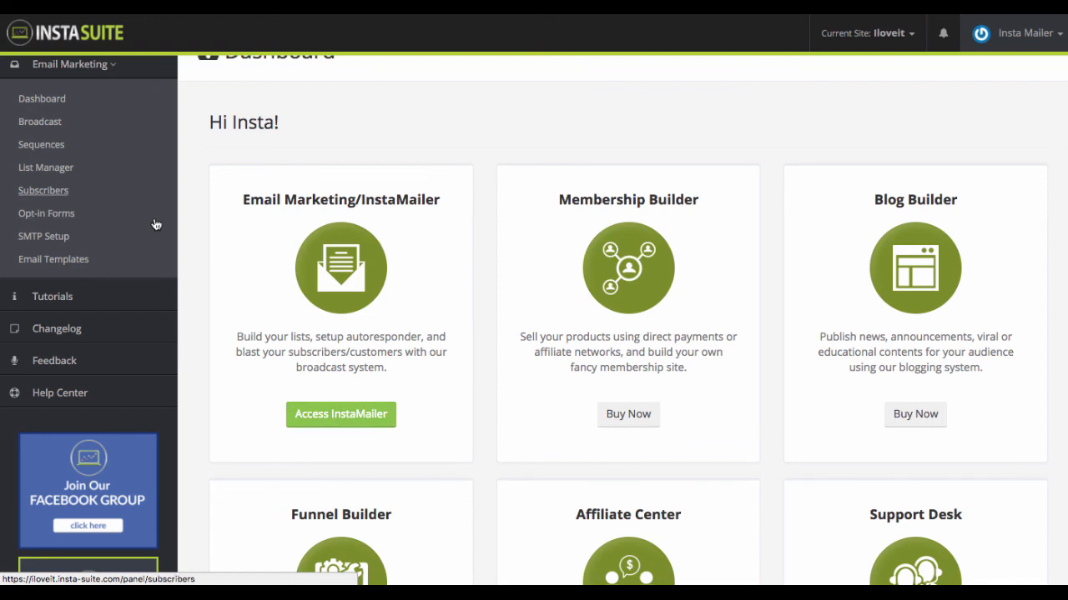
pyautogui.moveTo(306, 217)
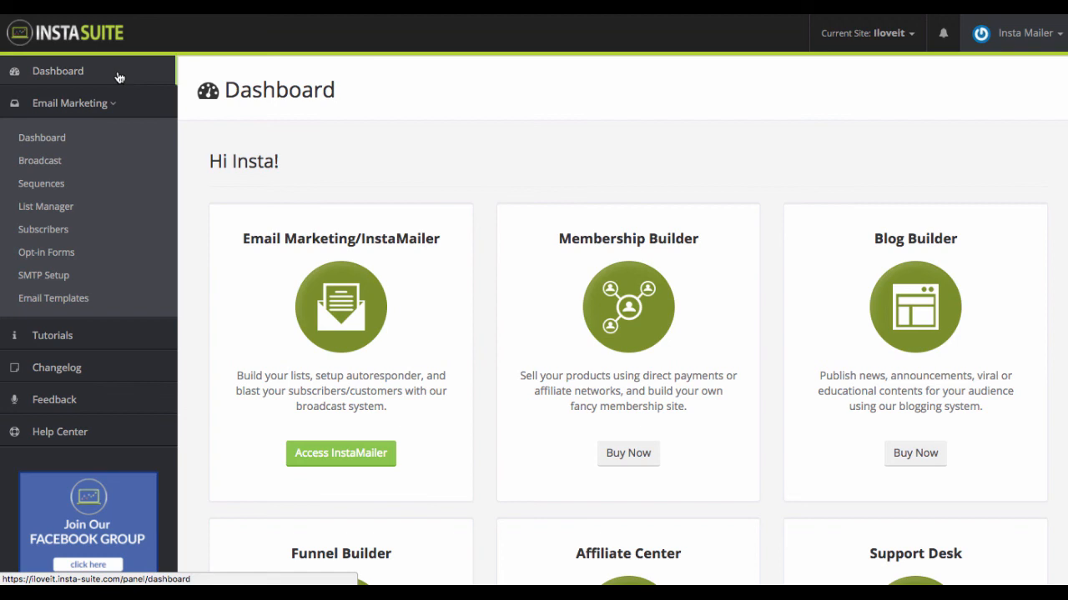
pyautogui.moveTo(101, 64)
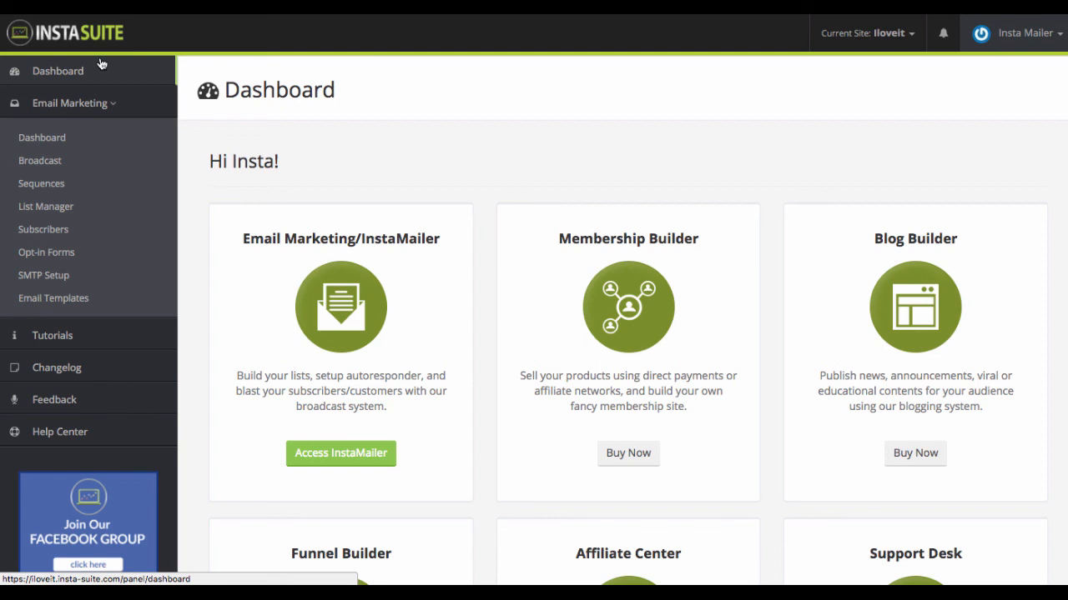
pyautogui.moveTo(324, 223)
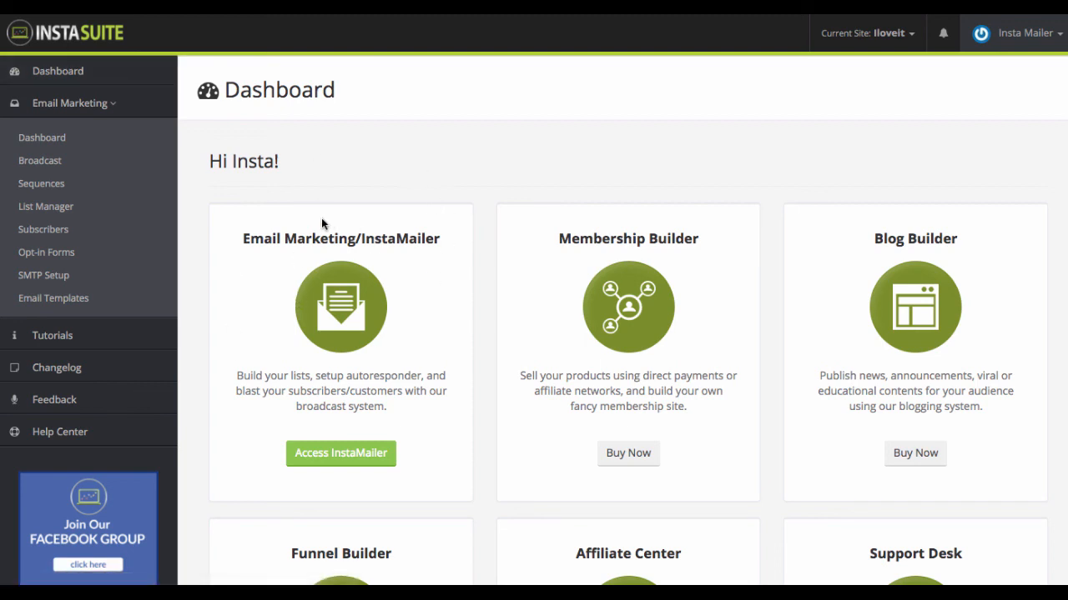
pyautogui.moveTo(239, 220)
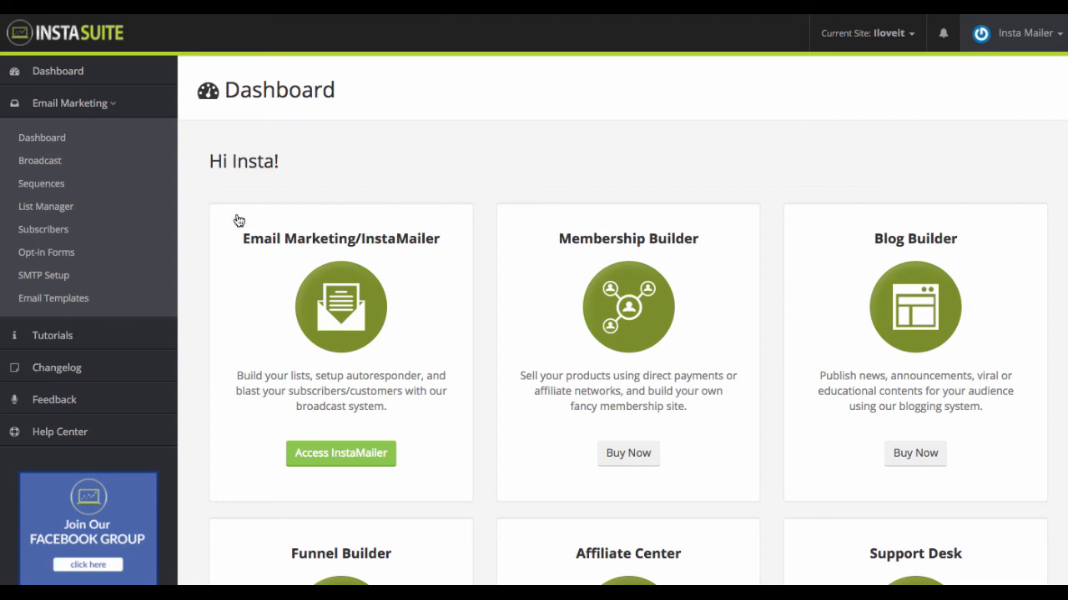
pyautogui.moveTo(175, 178)
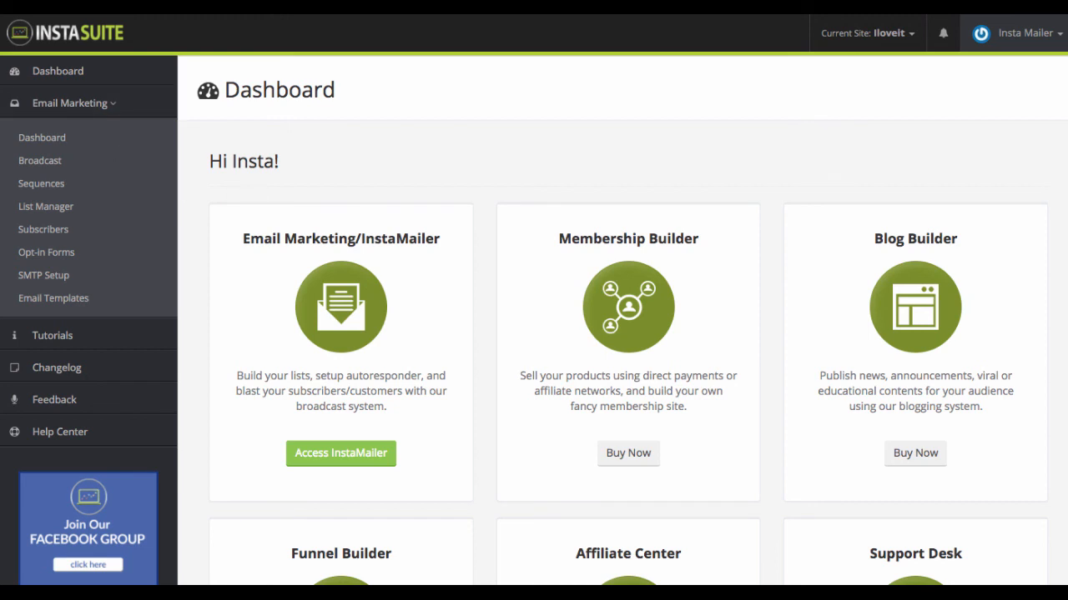
pyautogui.moveTo(261, 211)
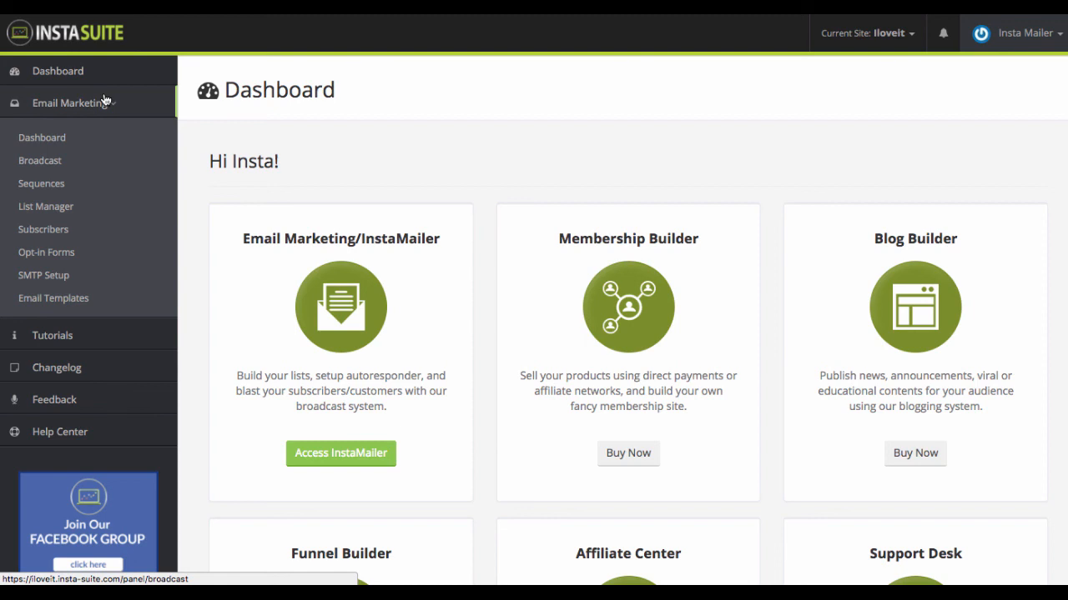
pyautogui.scroll(-3)
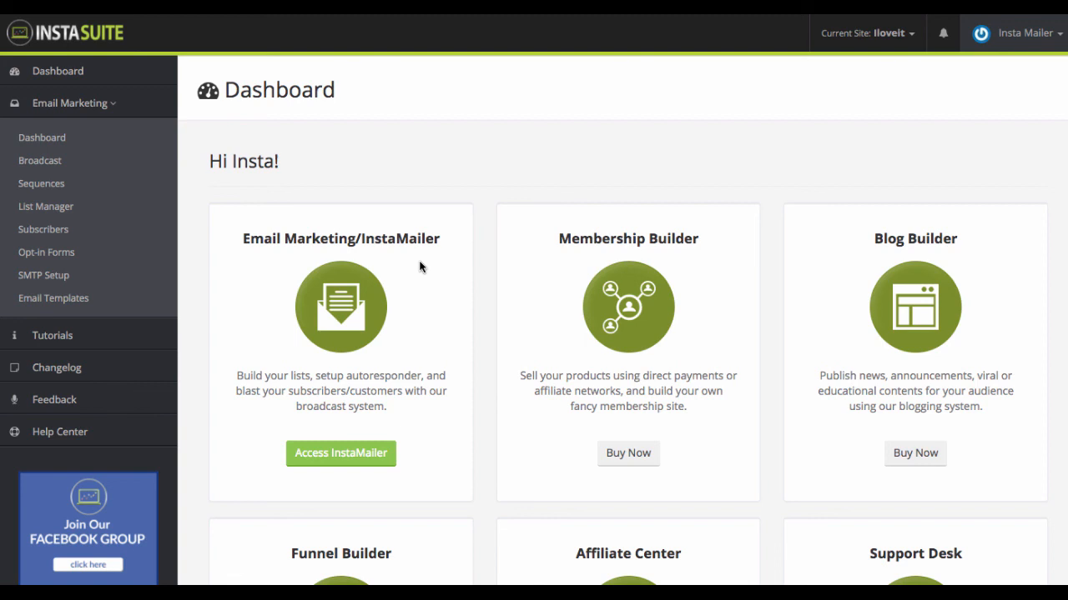
pyautogui.moveTo(43, 229)
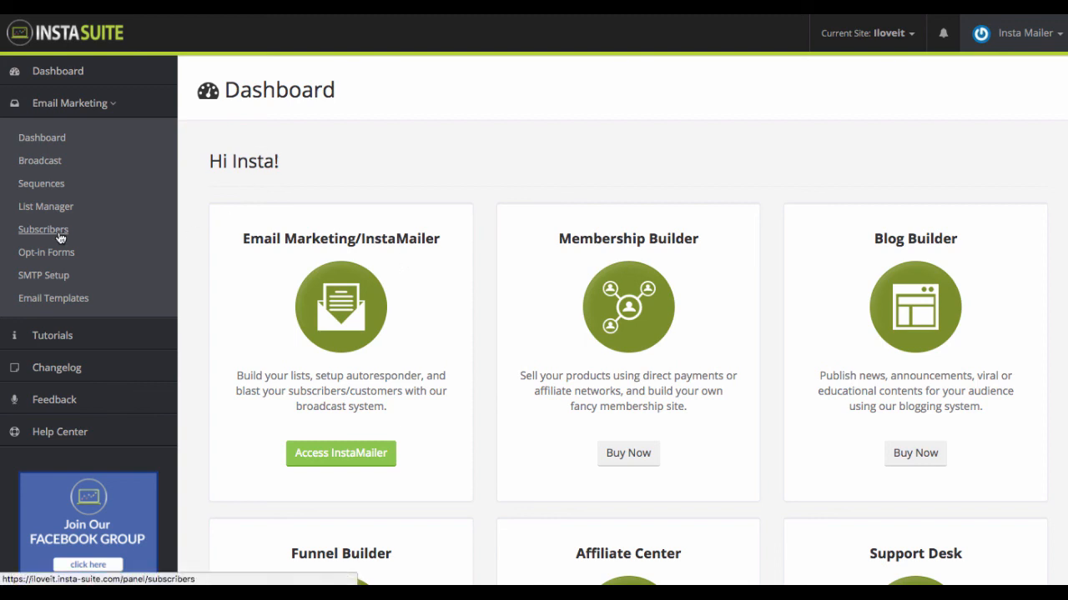